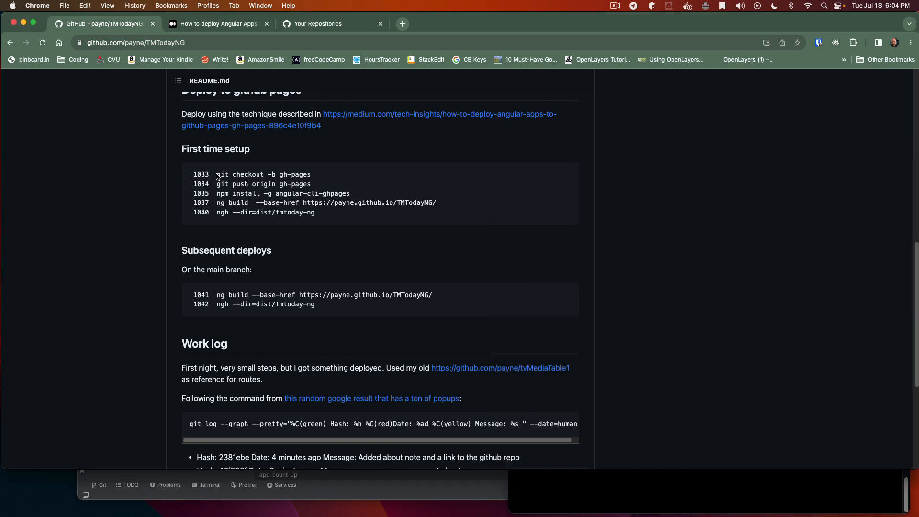
Step: Select the first GitHub Pages setup command in the TMTodayNG README
double_click(246, 175)
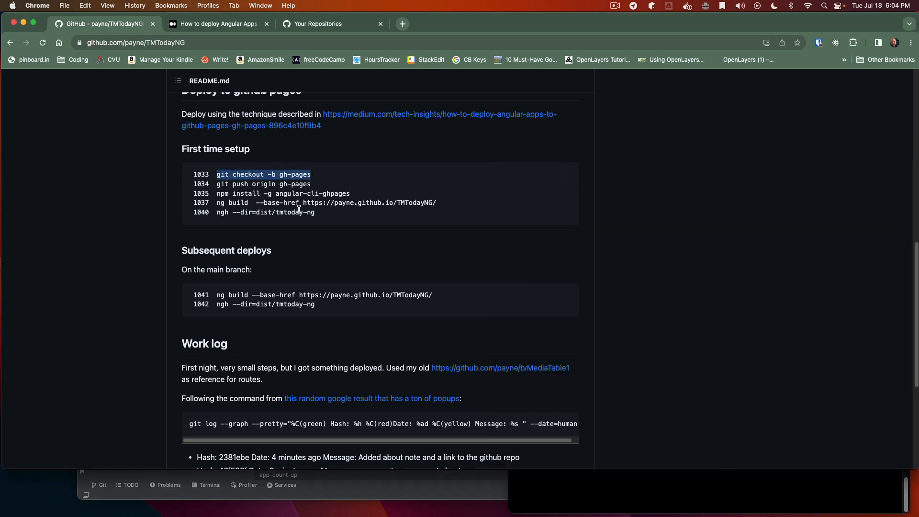
mouse_move(346, 121)
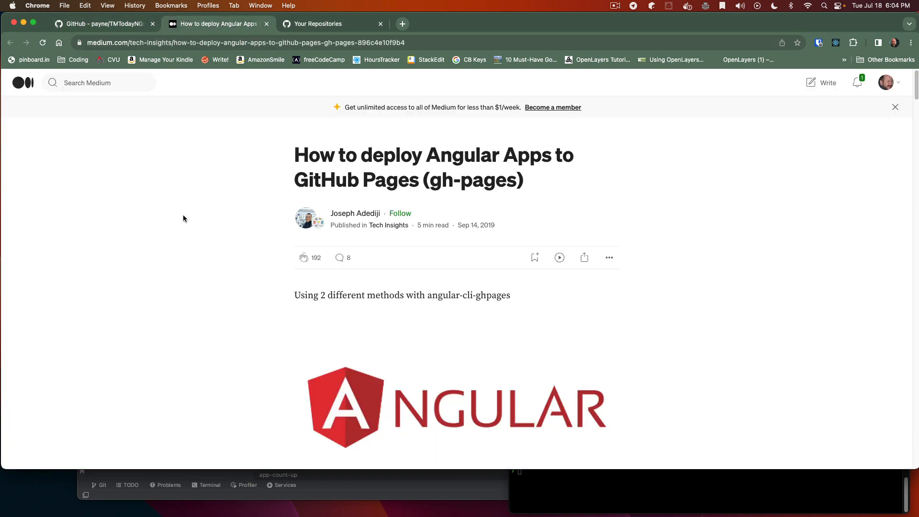
Step: Switch back to the GitHub - payne/TMTodayNG repository tab
left_click(99, 24)
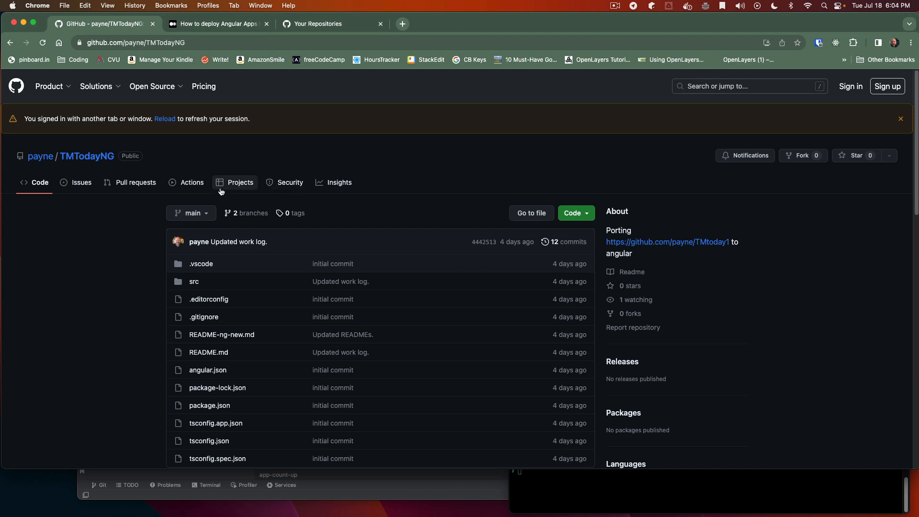
mouse_move(164, 187)
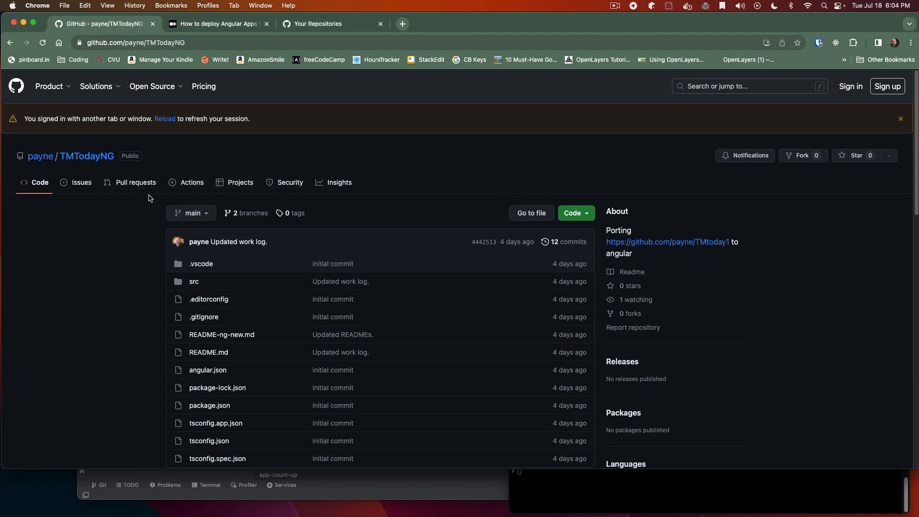
Step: Review TMTodayNG's Settings > Pages gh-pages deployment, then return to the Code tab
left_click(42, 42)
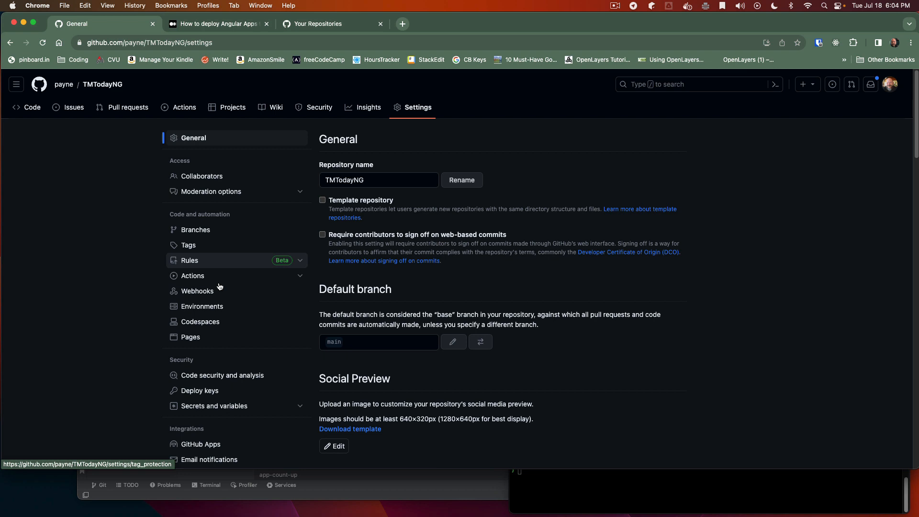
left_click(191, 337)
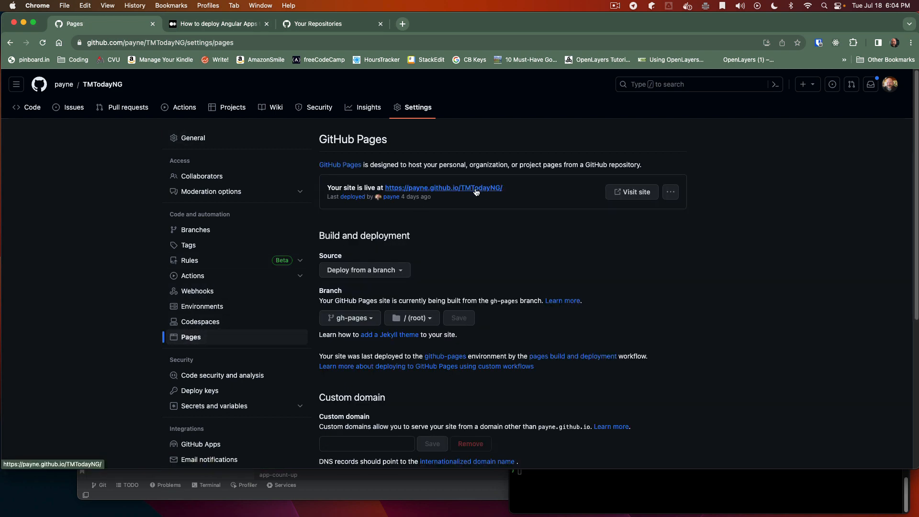
left_click(442, 188)
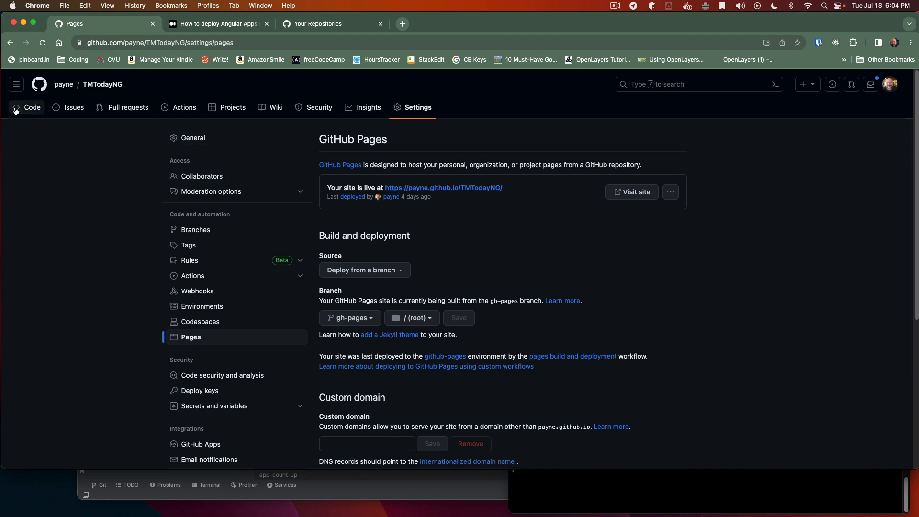
left_click(27, 107)
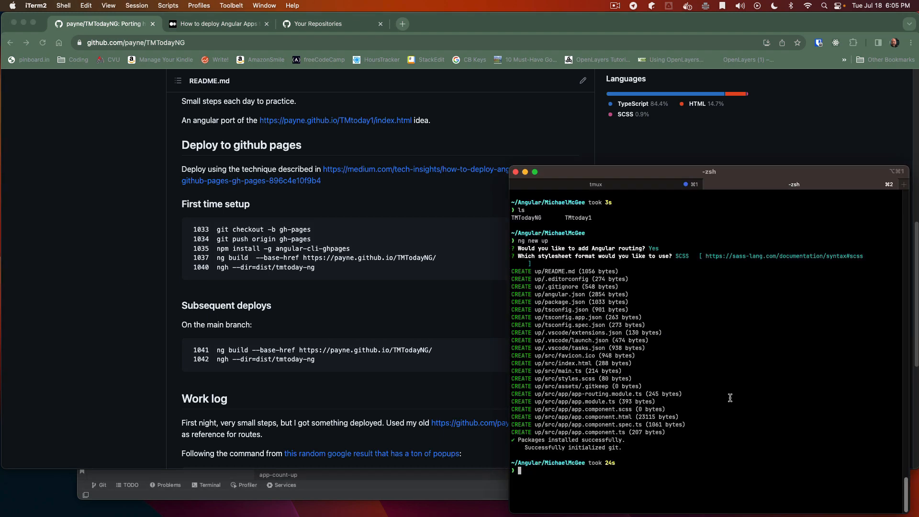
Step: Initialize Git in the up project, stage everything, and commit with message 'ng new up'
type("cd")
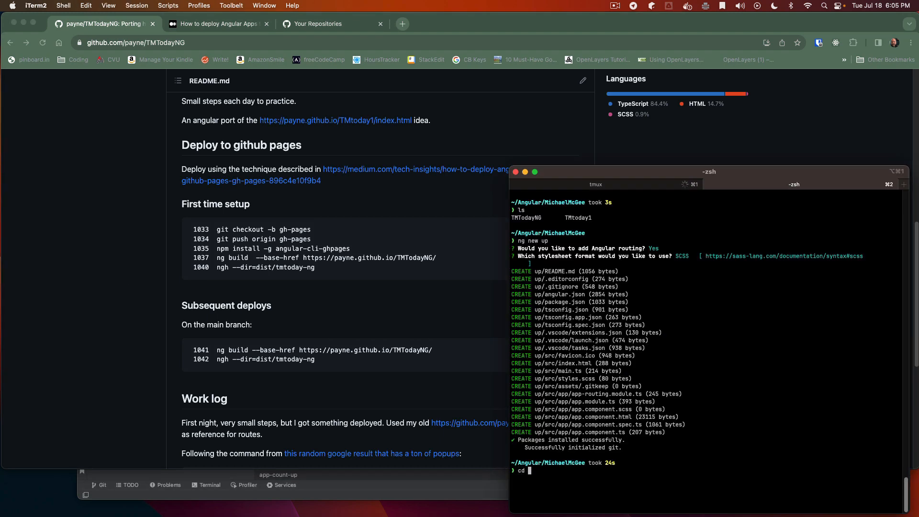
type("up")
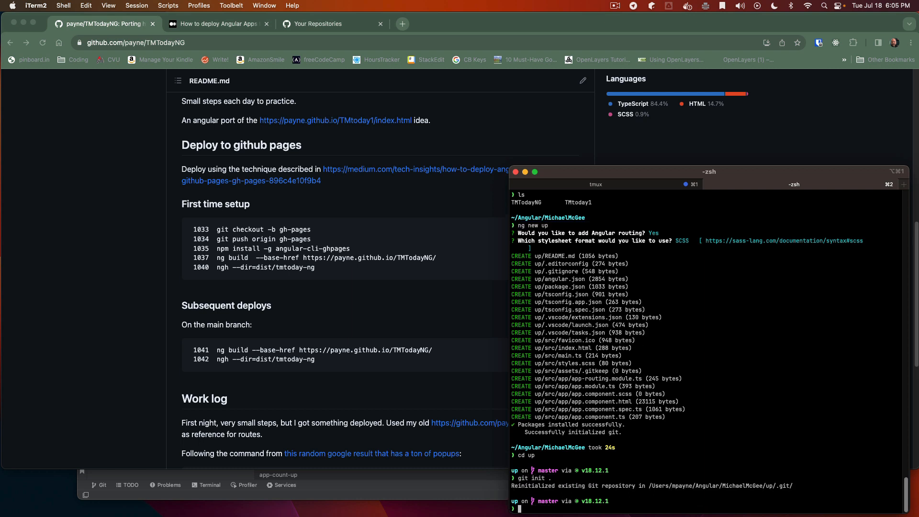
type("git add .")
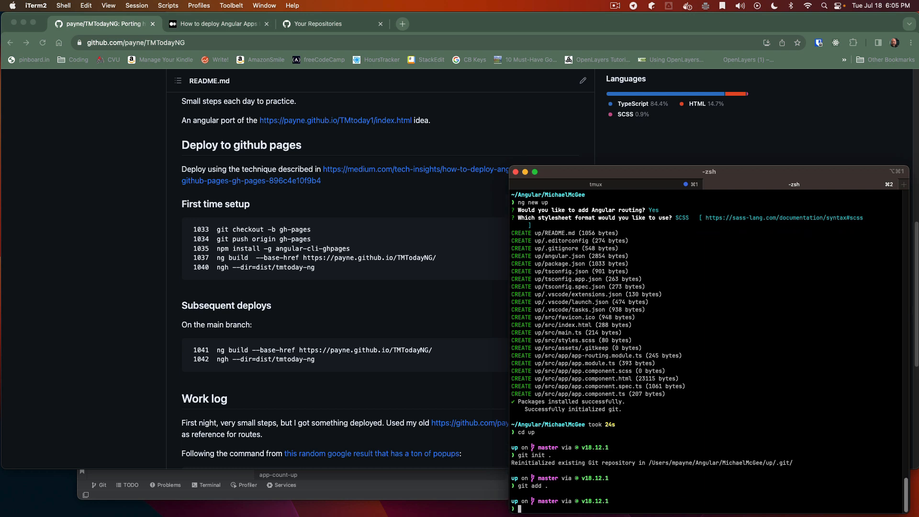
type("cd up")
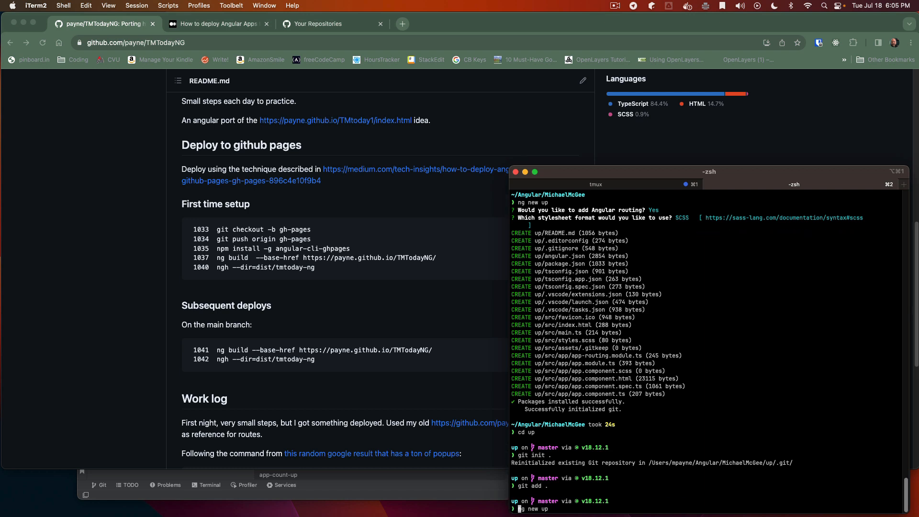
type("git")
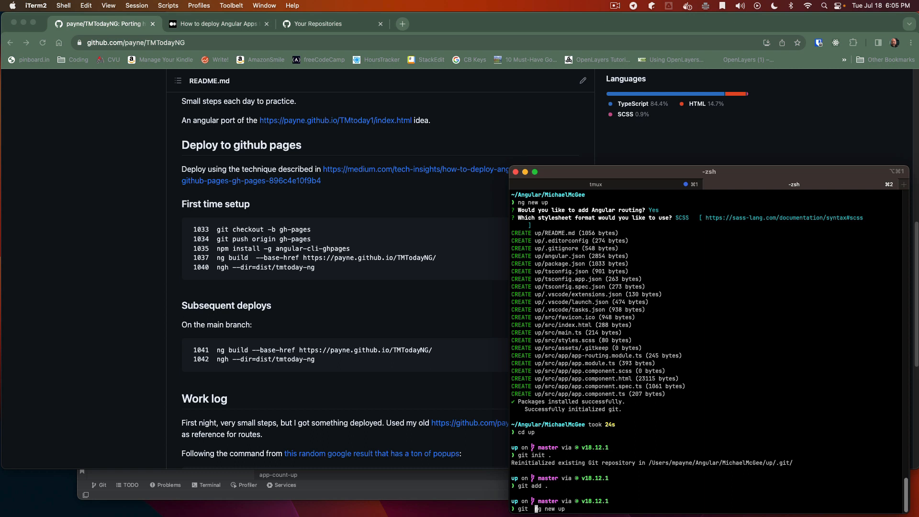
type("commit")
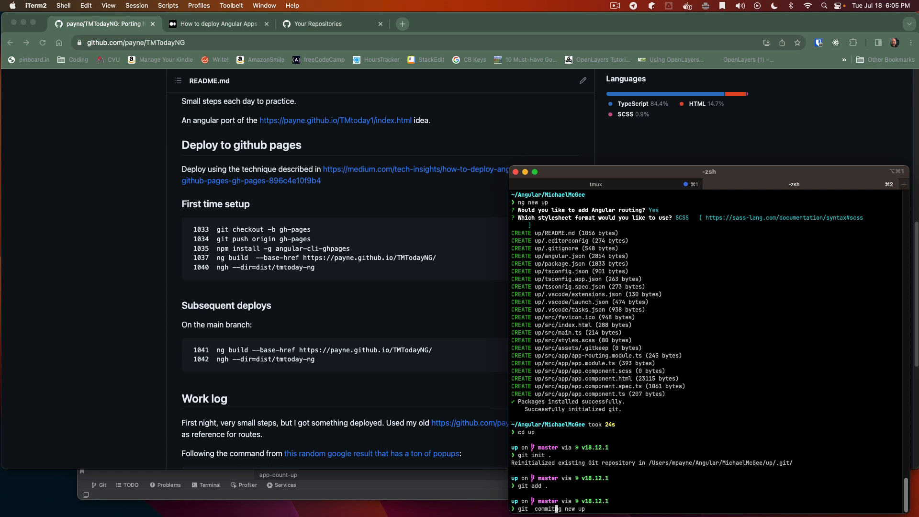
type("-m 'ng new up'")
type("tig")
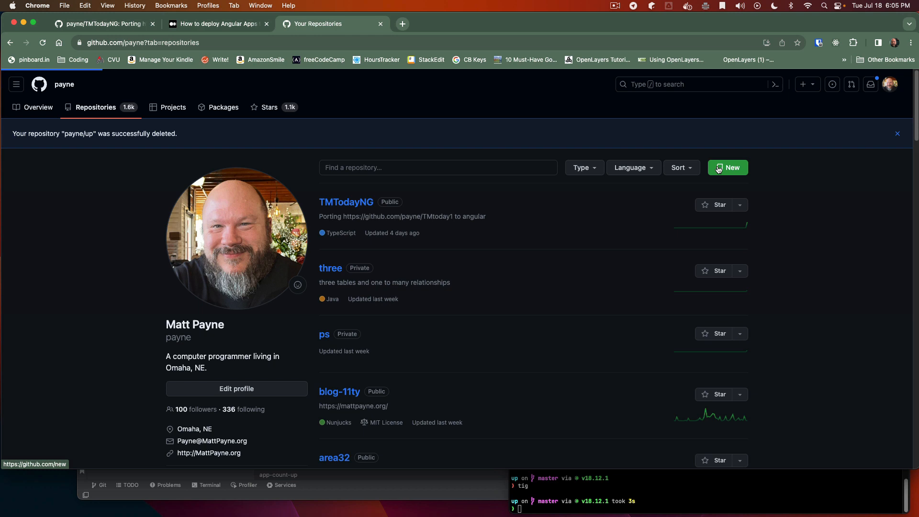
Step: Create public repository 'up' described 'quick angular practice' and select its remote add command
left_click(728, 168)
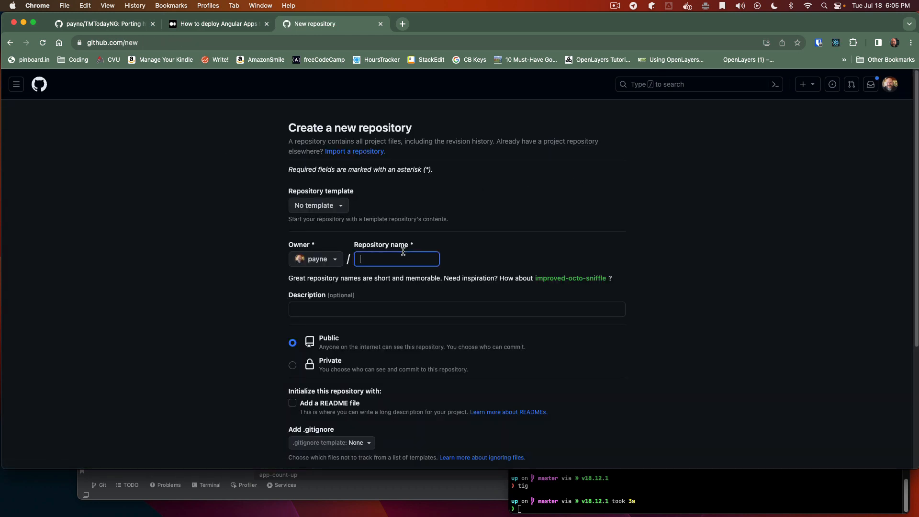
type("up")
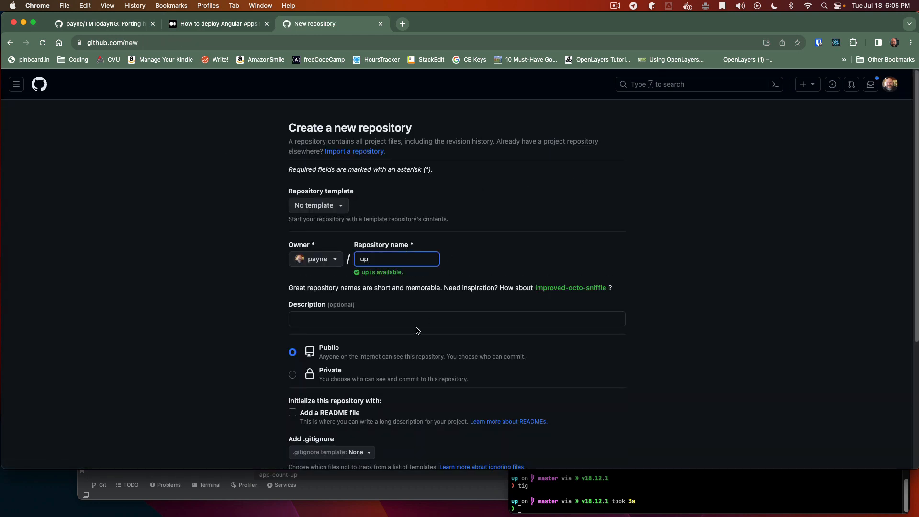
left_click(456, 318)
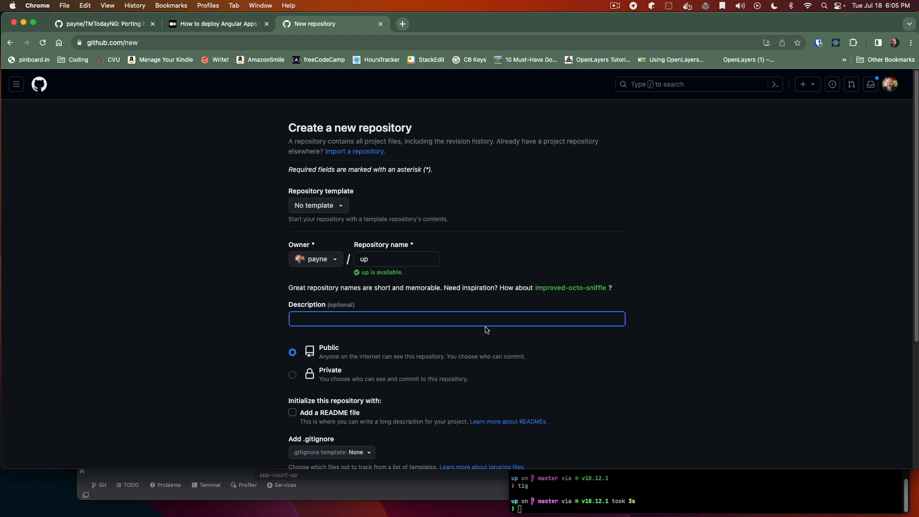
type("quick angular practice")
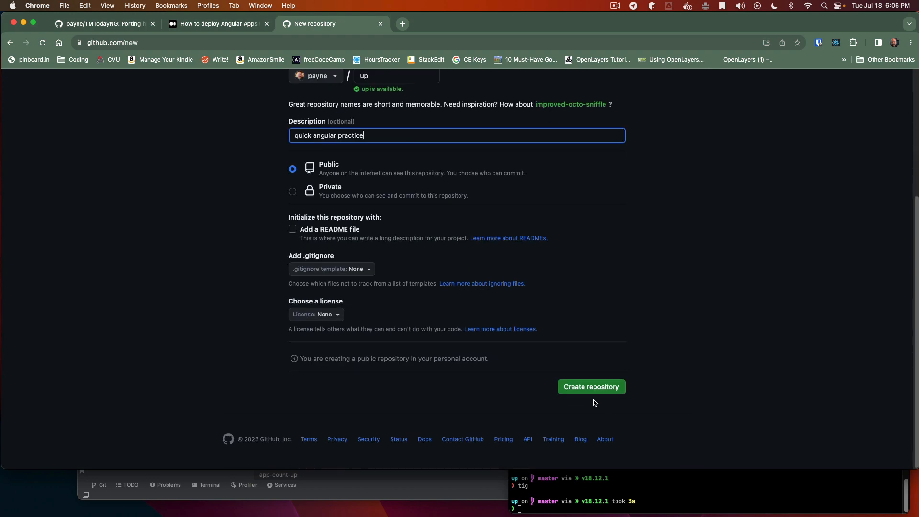
left_click(590, 387)
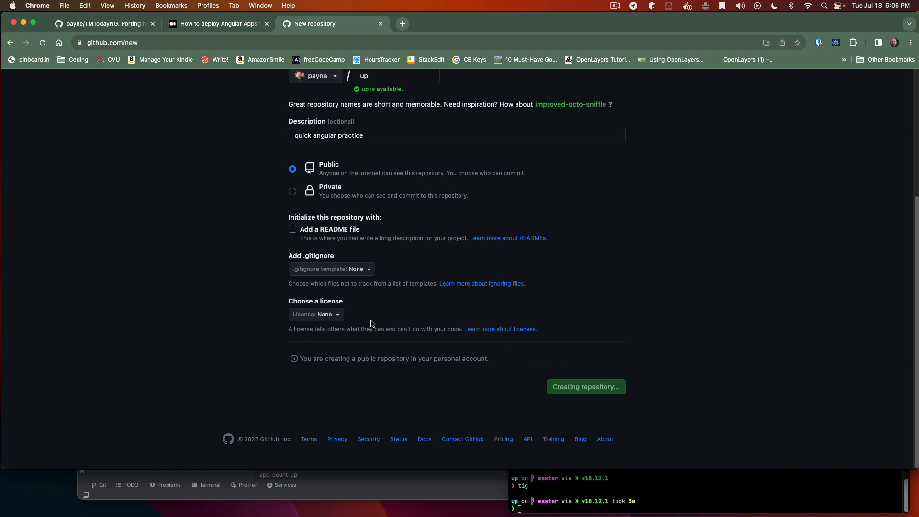
left_click(585, 386)
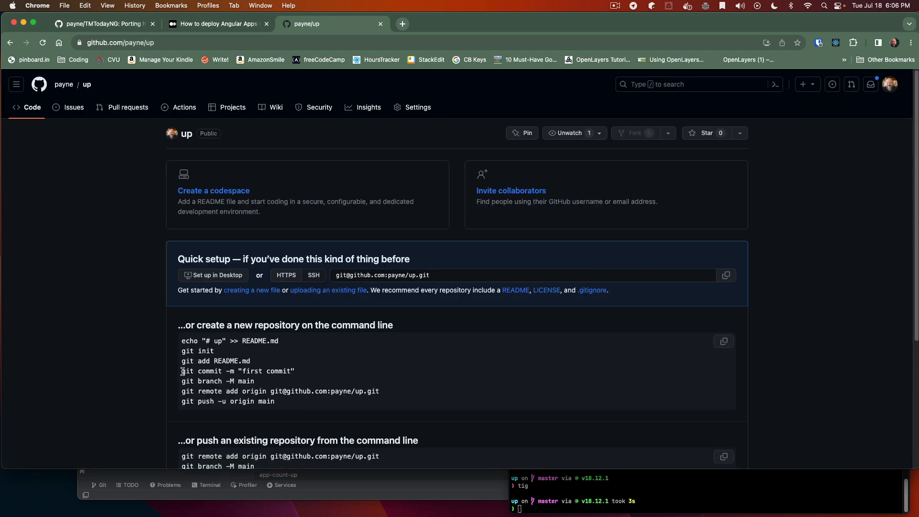
double_click(214, 381)
type("git p[ush")
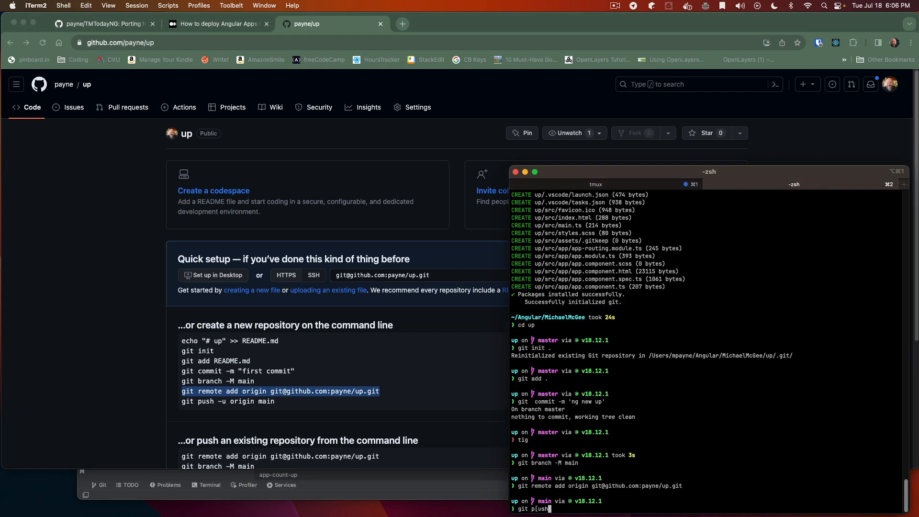
Step: Push the main branch to the new payne/up repository on GitHub
key("enter")
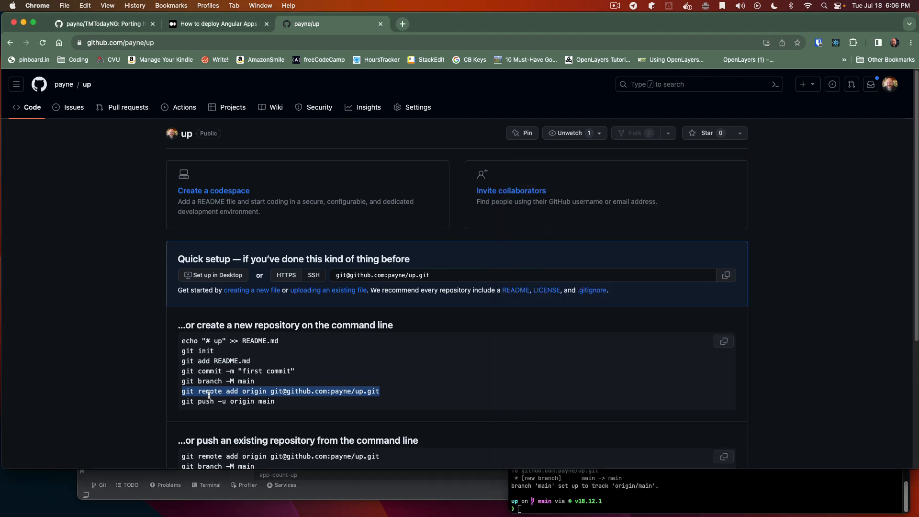
left_click(102, 24)
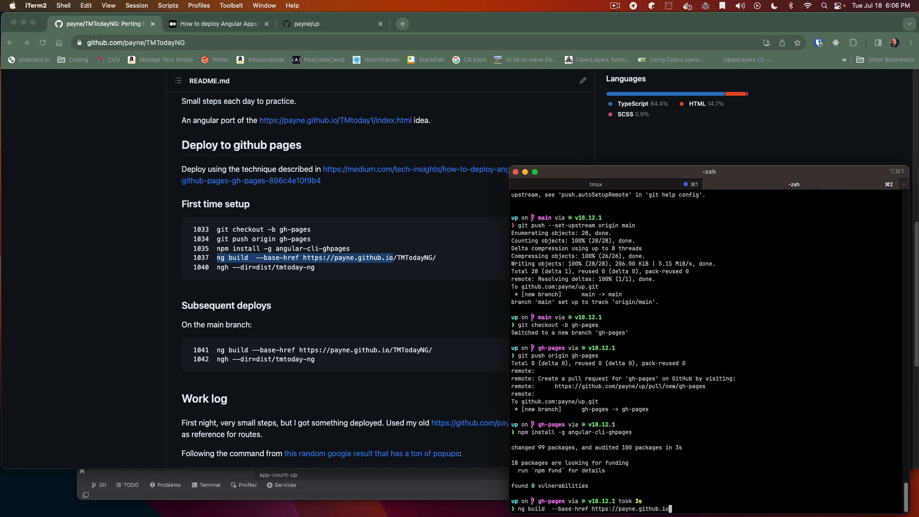
type("up/")
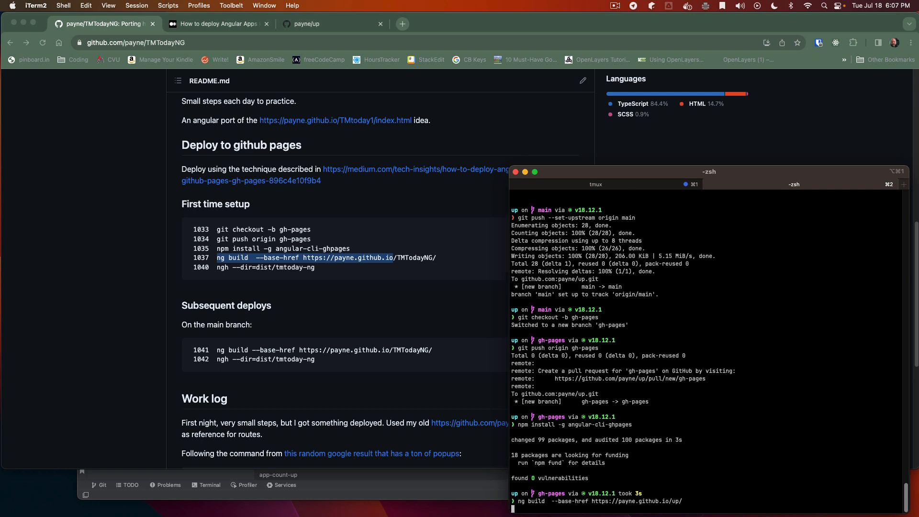
key("enter")
type("ngh --dir=dist/j")
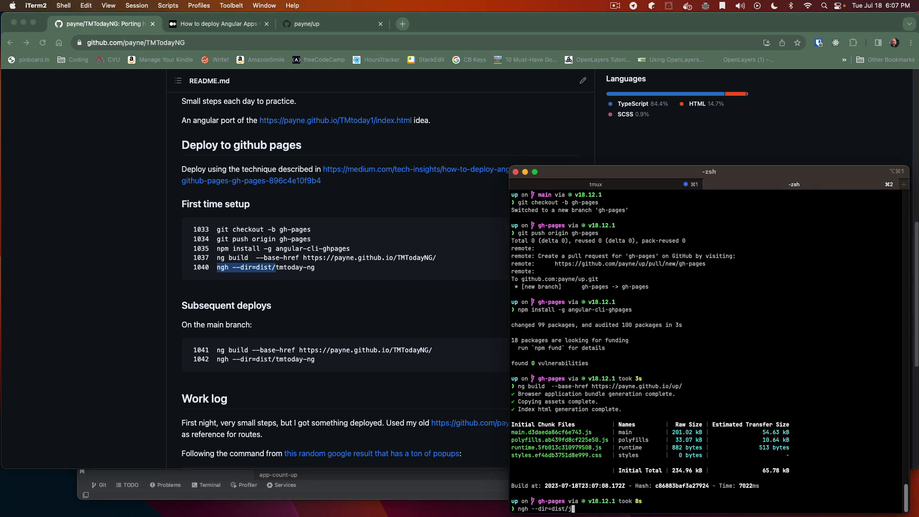
type("up")
type("echo $?")
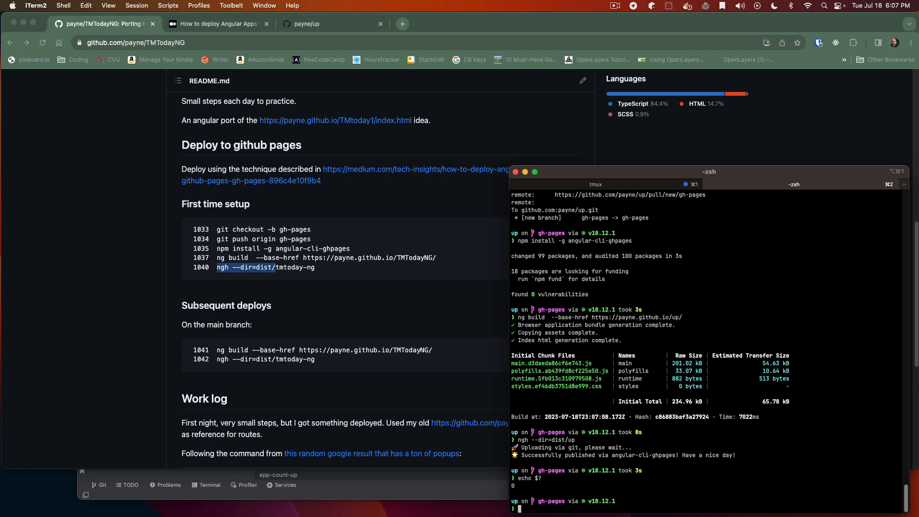
type("git checkout mai")
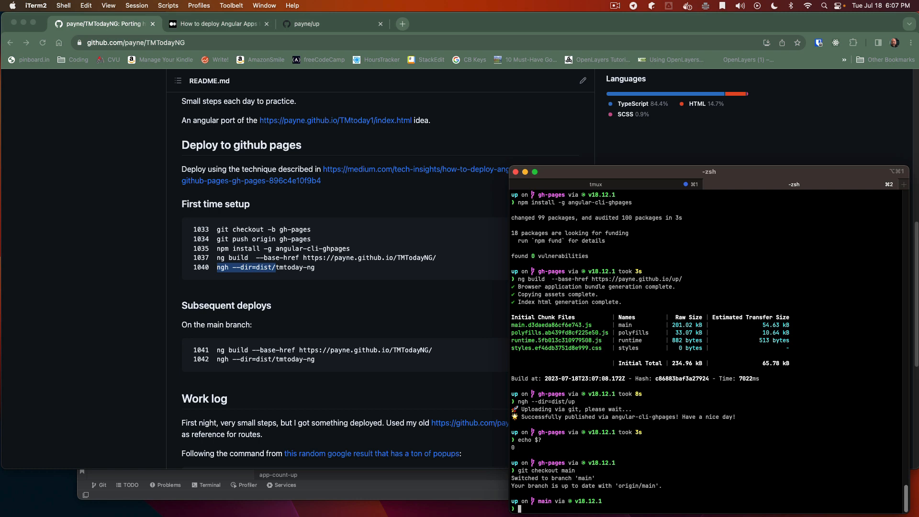
Step: Generate and commit up-counter-panel, then add <app-up-counter-panel> to app.component.html
type("ng")
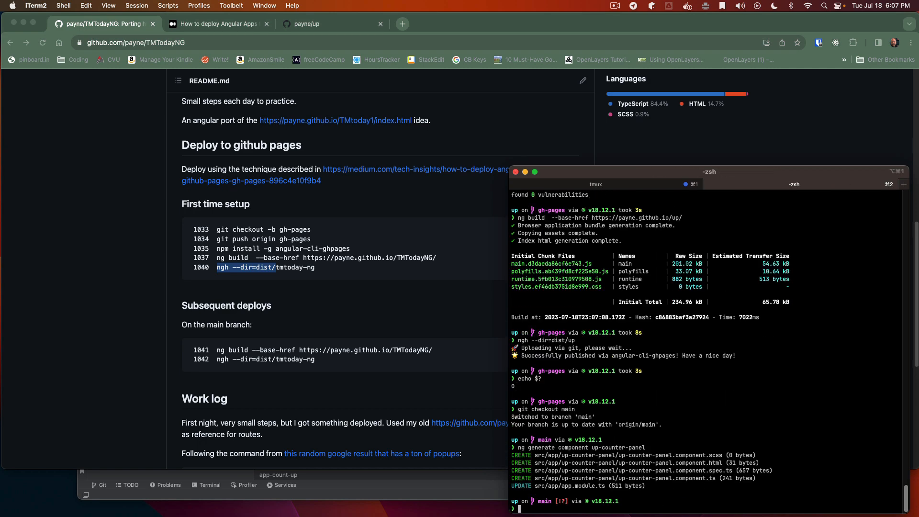
type("git add .")
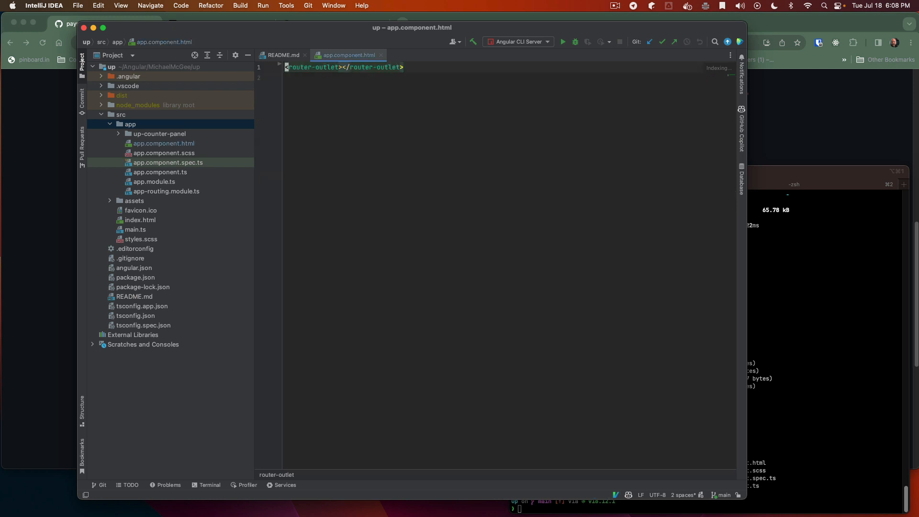
type("<app-up-counter-panel></app-up-counter-panel>")
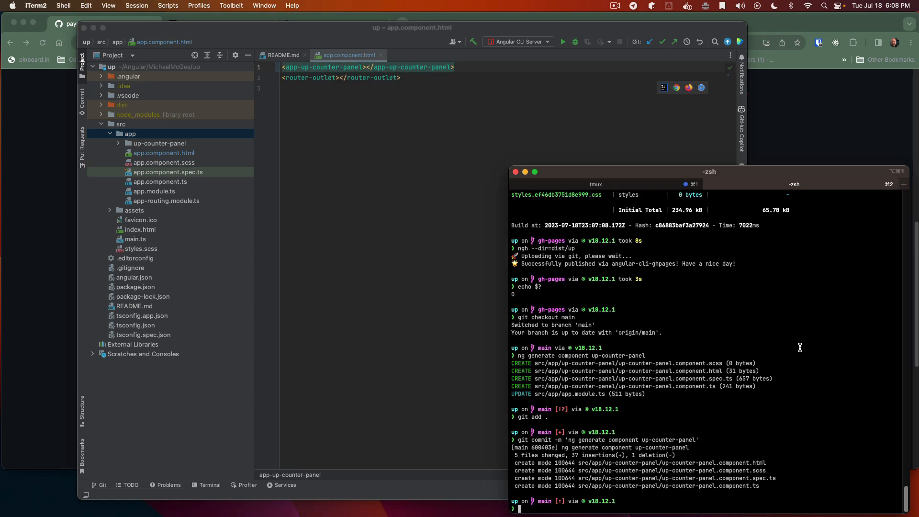
Step: Launch a tmux session and run ng serve for the up app on localhost:4200
type("tmux")
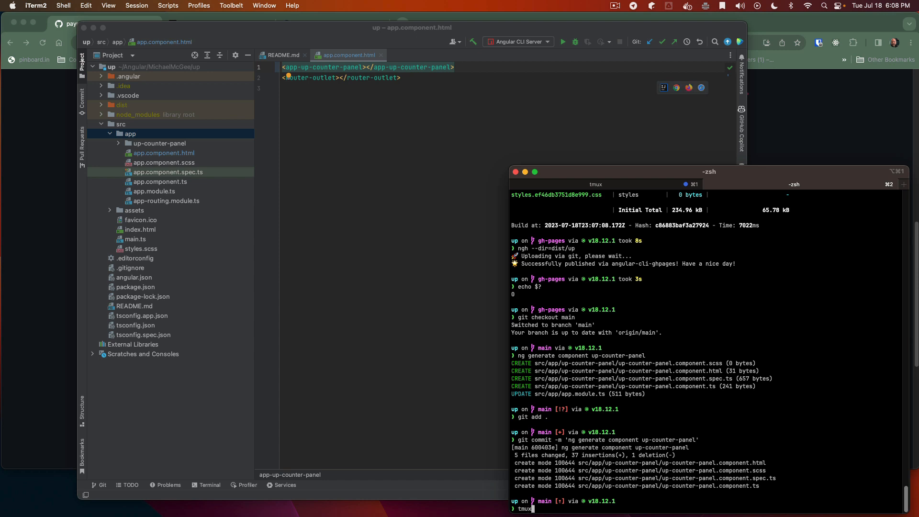
key("Enter")
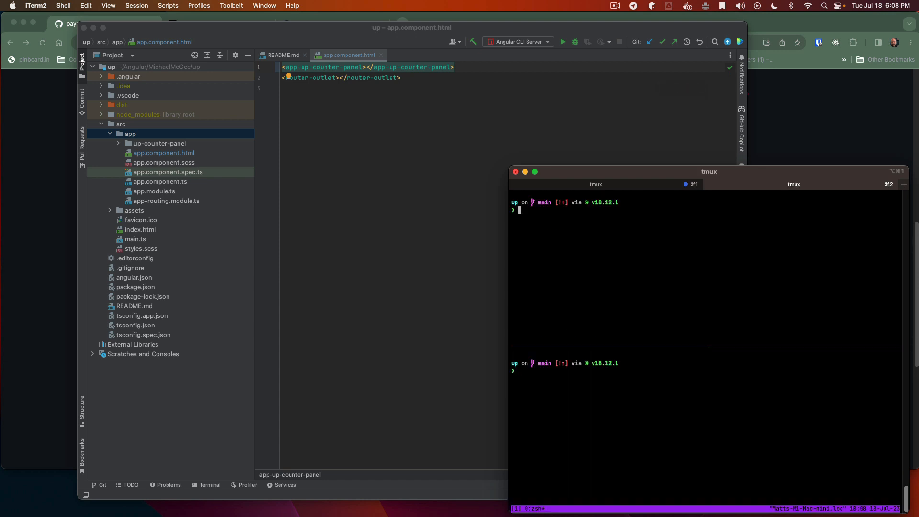
type("ng")
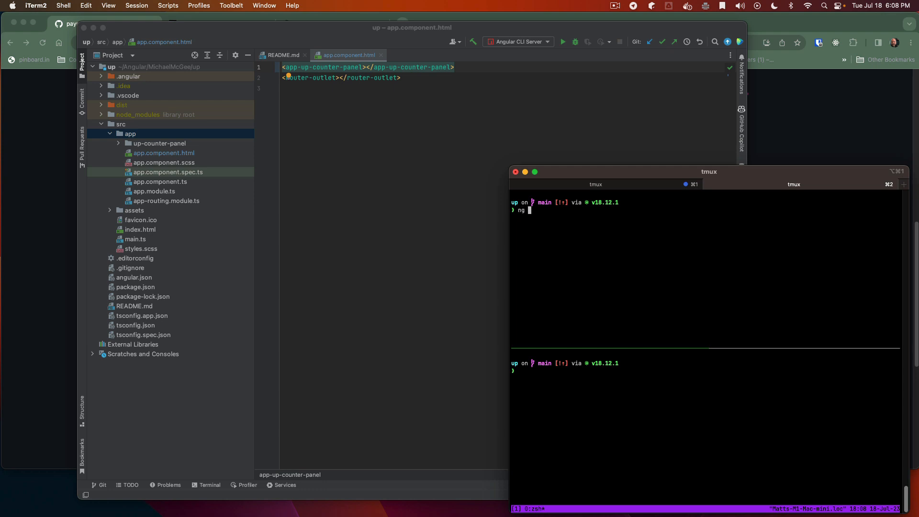
type("s")
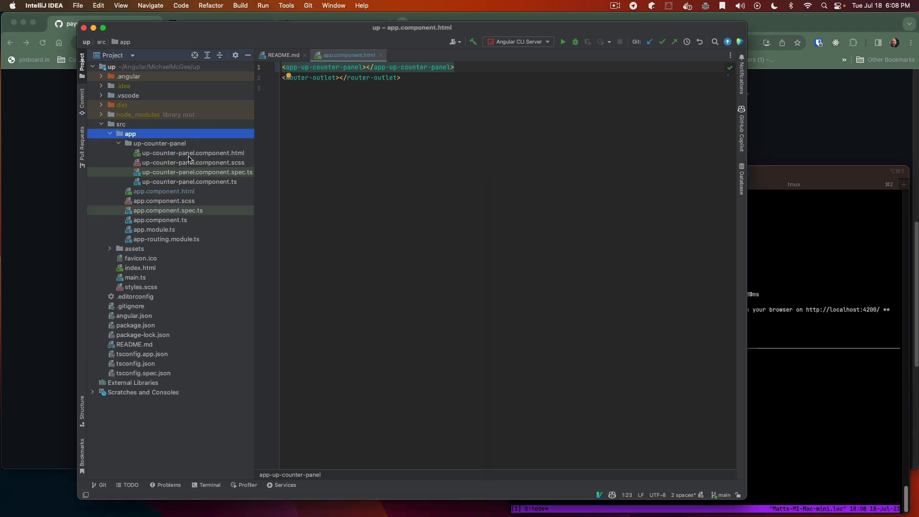
double_click(193, 153)
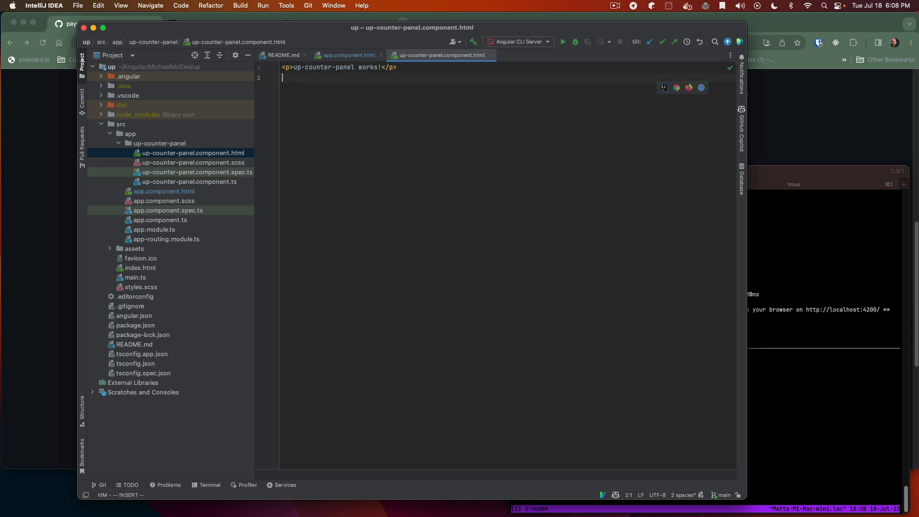
Step: Add an Up button calling countUp(1) on click to up-counter-panel.component.html
type("<button id=\"up-counter-button\">Up</button>")
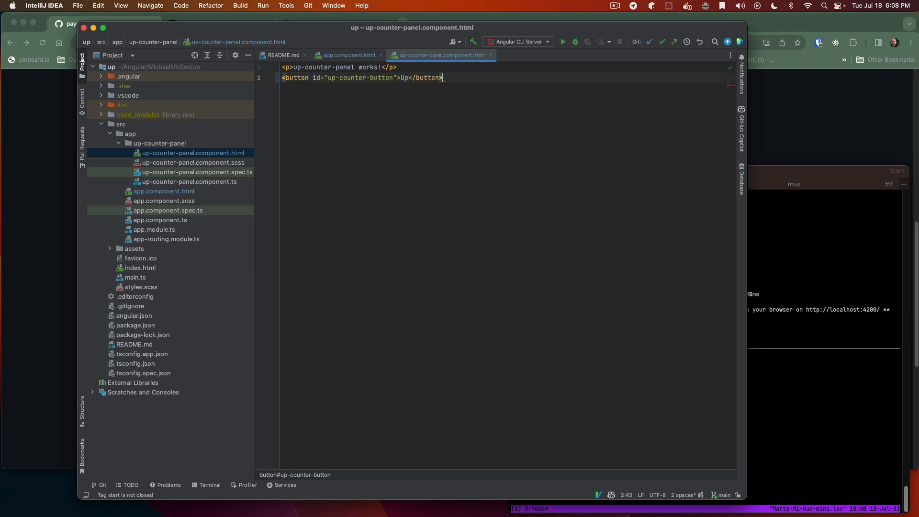
key("enter")
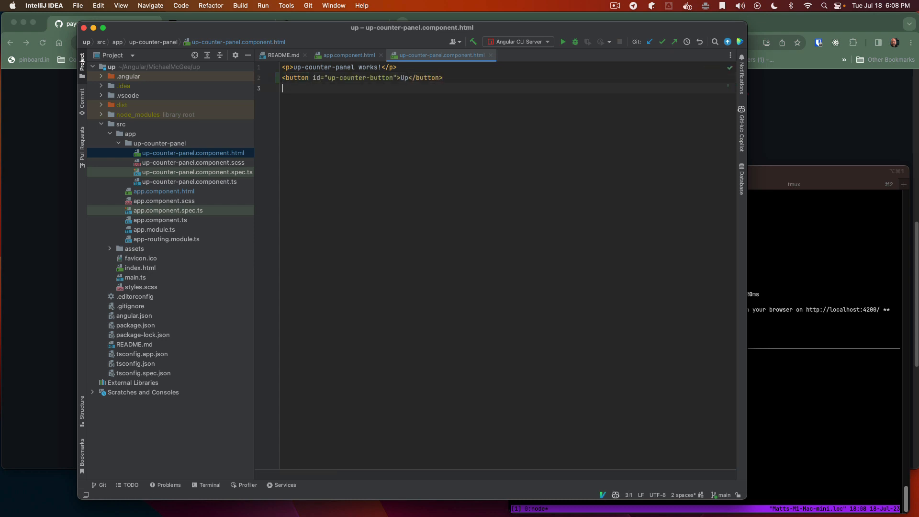
left_click(441, 77)
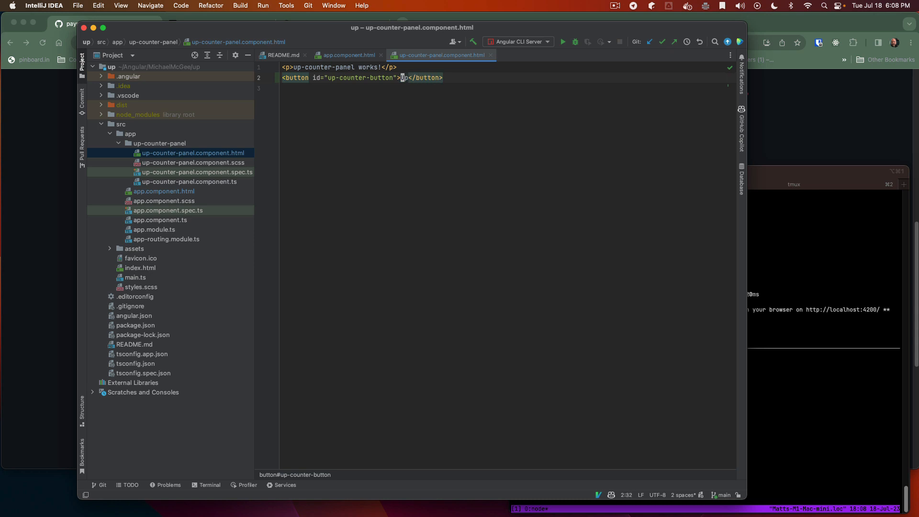
type("onC")
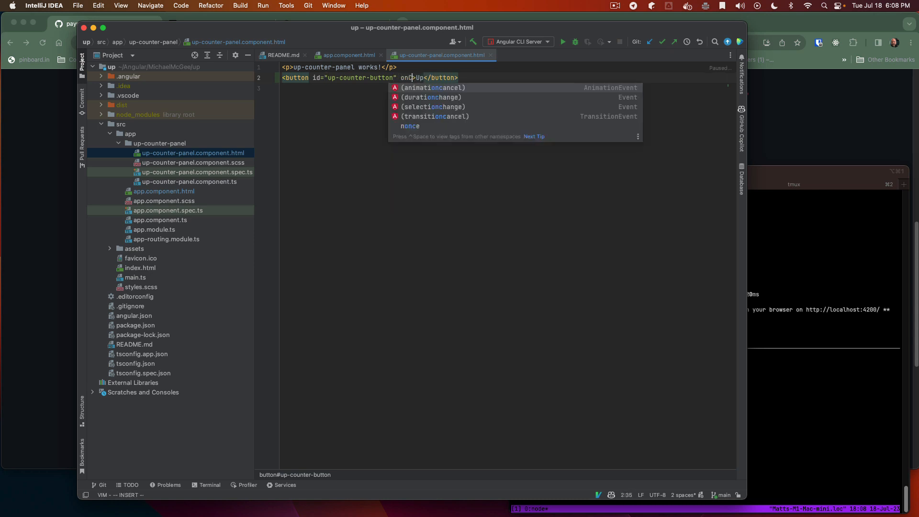
type("click)=\"")
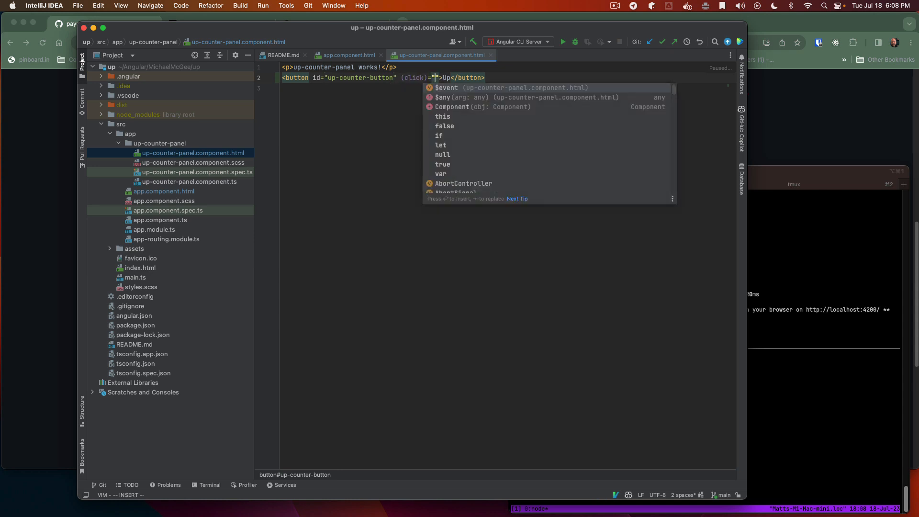
type("count")
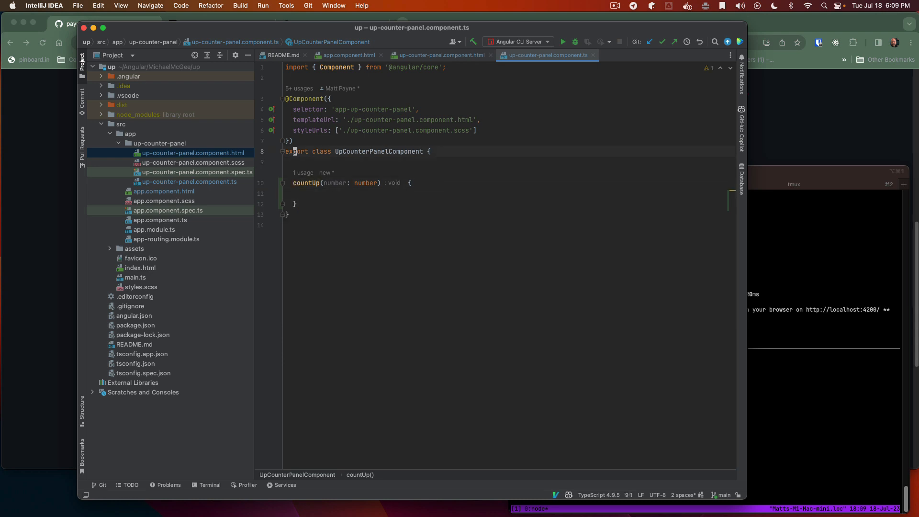
Step: Add a constructor setting counter to 0 and a countUp method adding number to counter
type("constructor() { }")
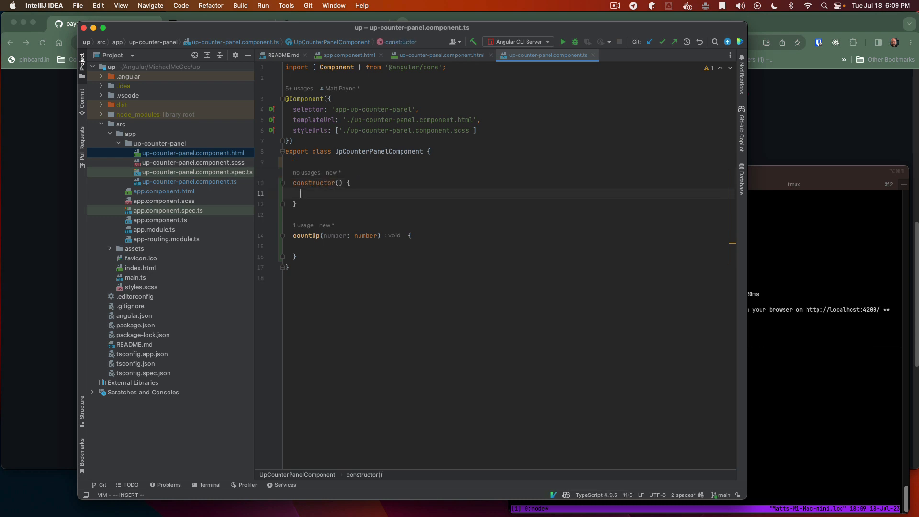
type("this.c")
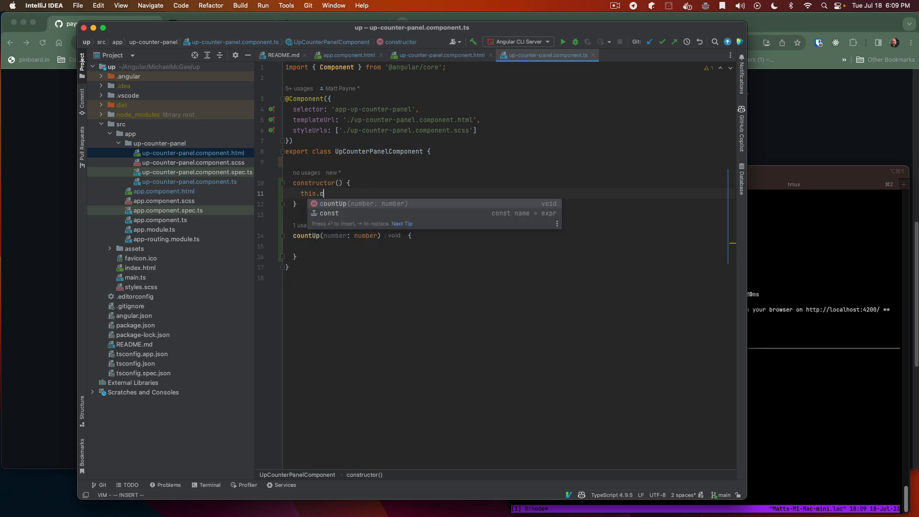
type("ounter = 0;")
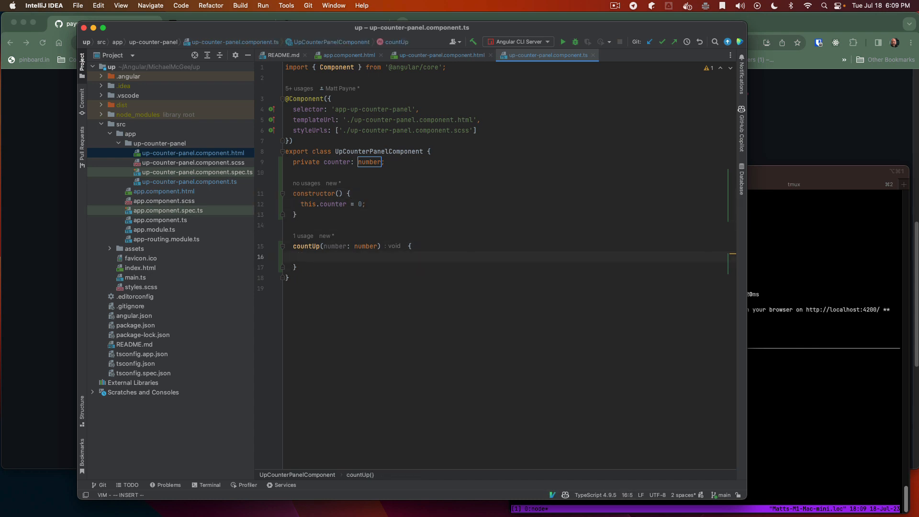
type("this.counter")
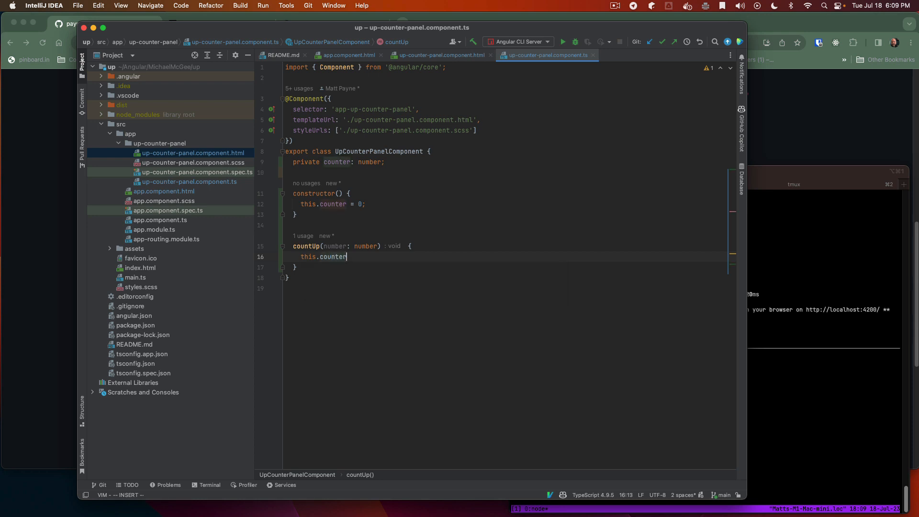
type("+= nu")
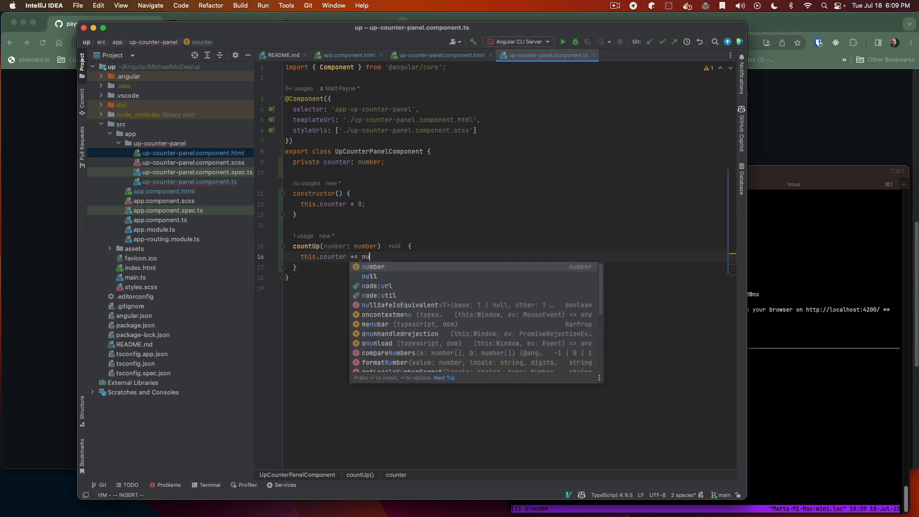
key("enter")
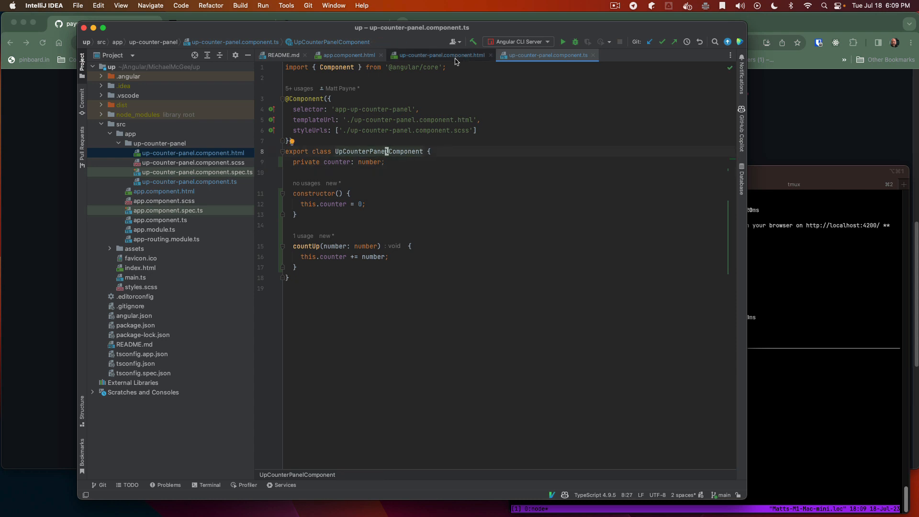
Step: Add an <h1>{{counter}}</h1> heading under the Up button in the panel's HTML template
left_click(437, 55)
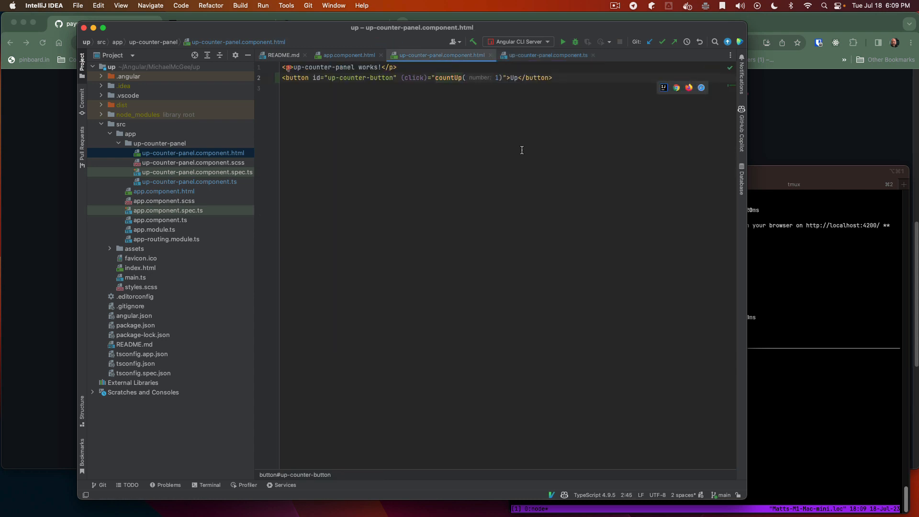
type("<h1></h1>")
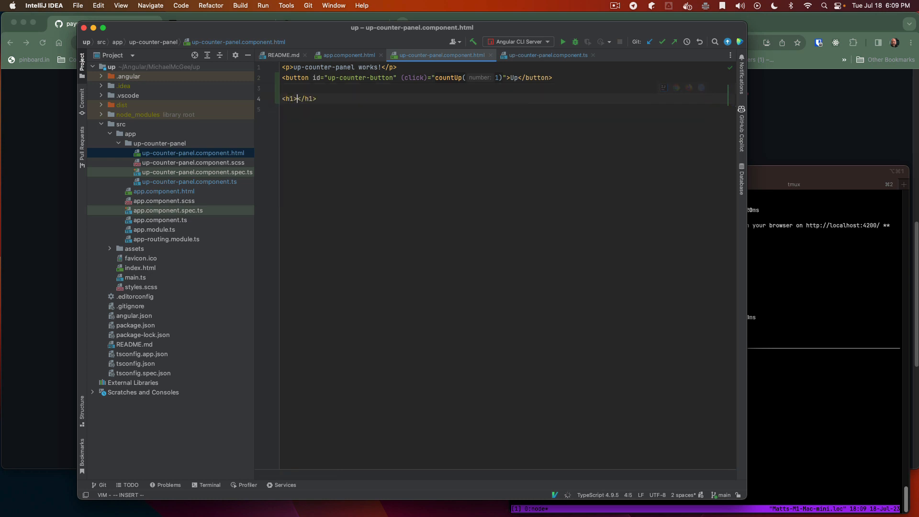
type("{{")
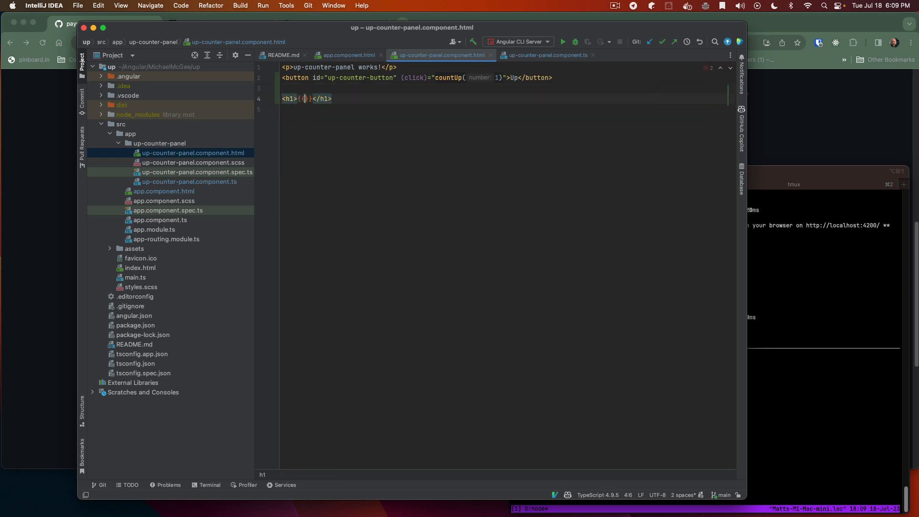
type("nu")
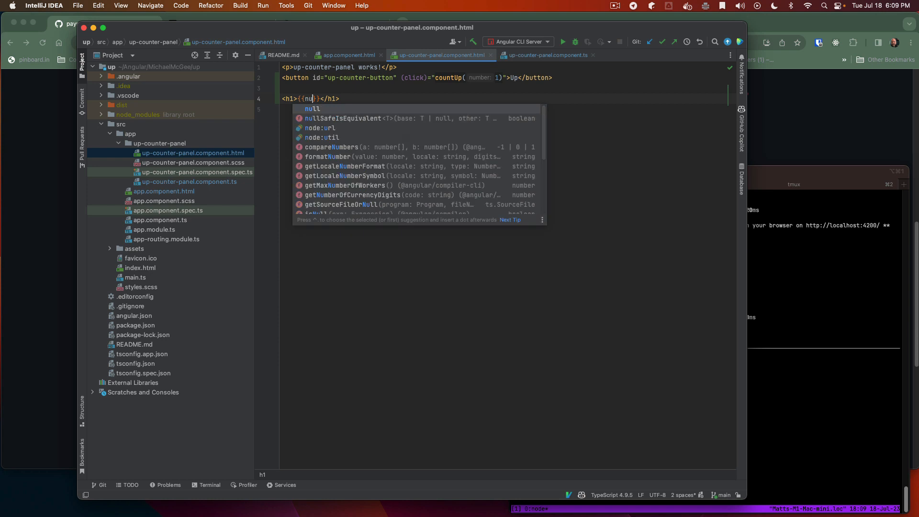
type("counter")
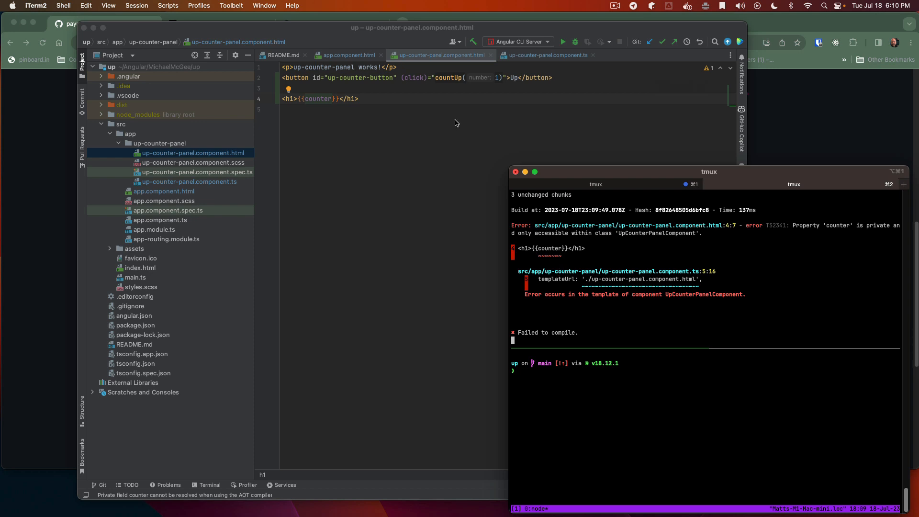
Step: Split the editor, change the heading binding to {{this.counter}}, and rerun ng serve
right_click(436, 55)
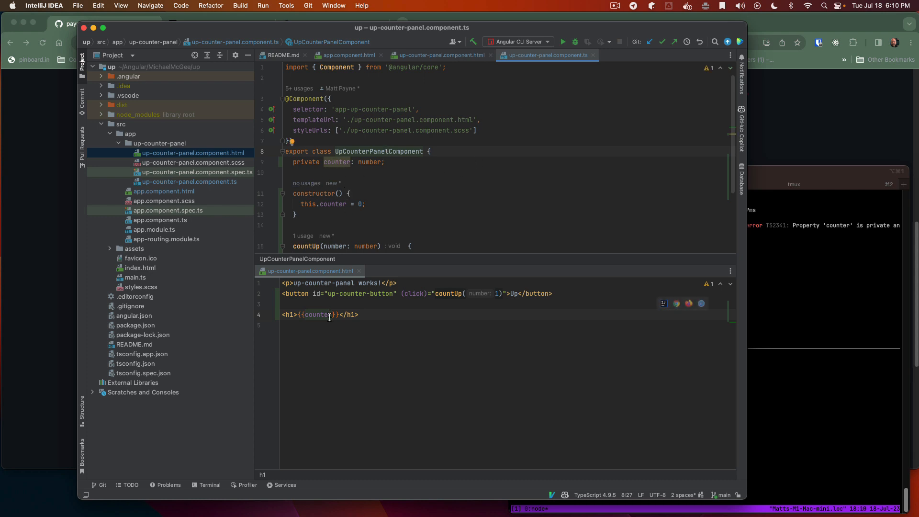
left_click(328, 315)
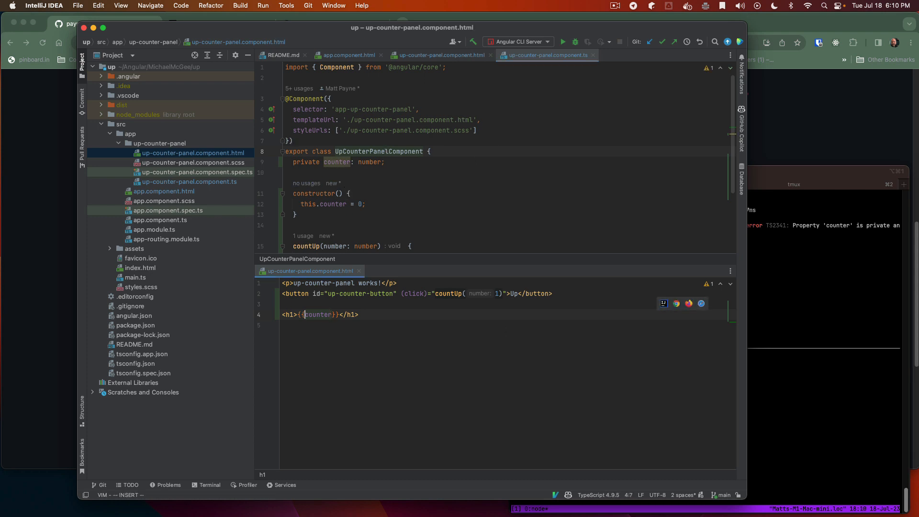
type("this.")
type("ng s")
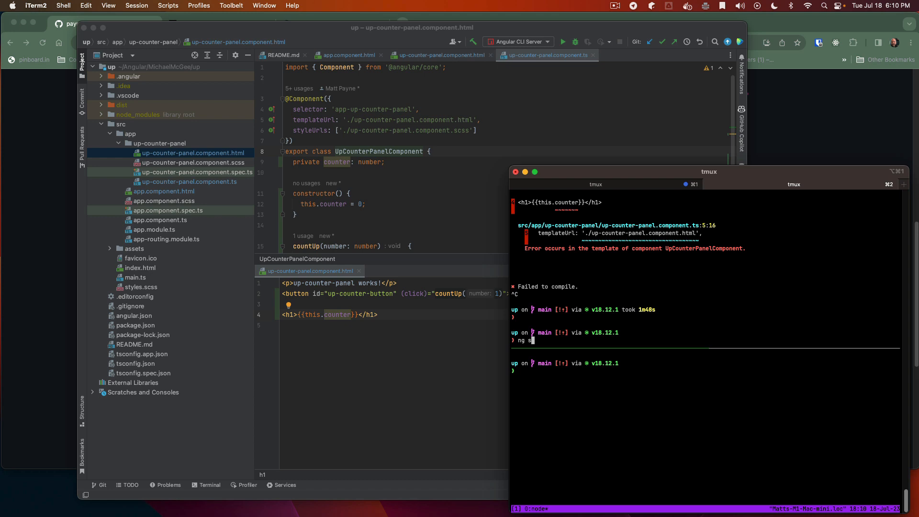
type("erve")
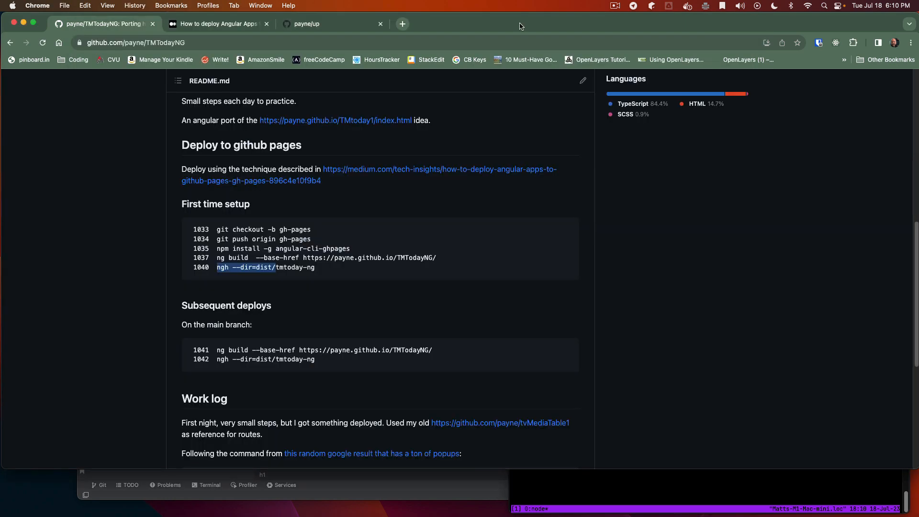
Step: Check the local app at localhost:4200 counts up to 124, then return to the payne/up repo tab
left_click(402, 23)
type("localhost:4")
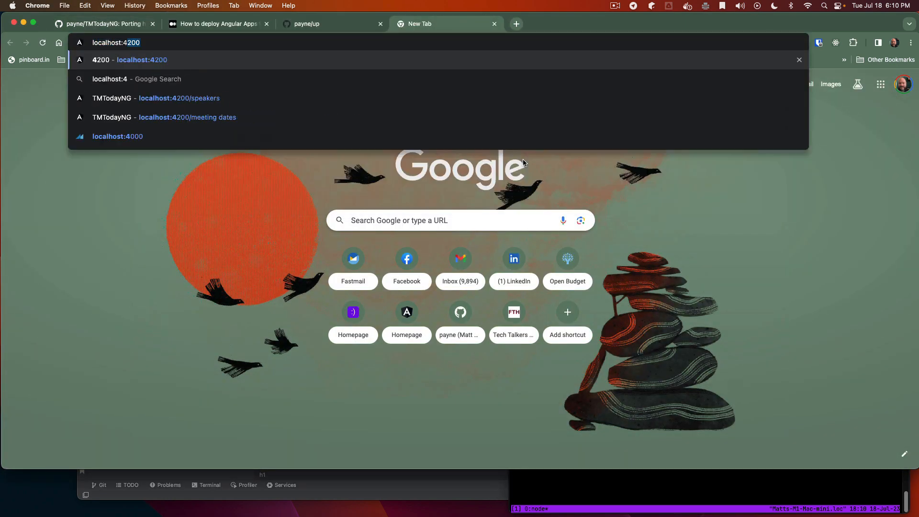
key("Enter")
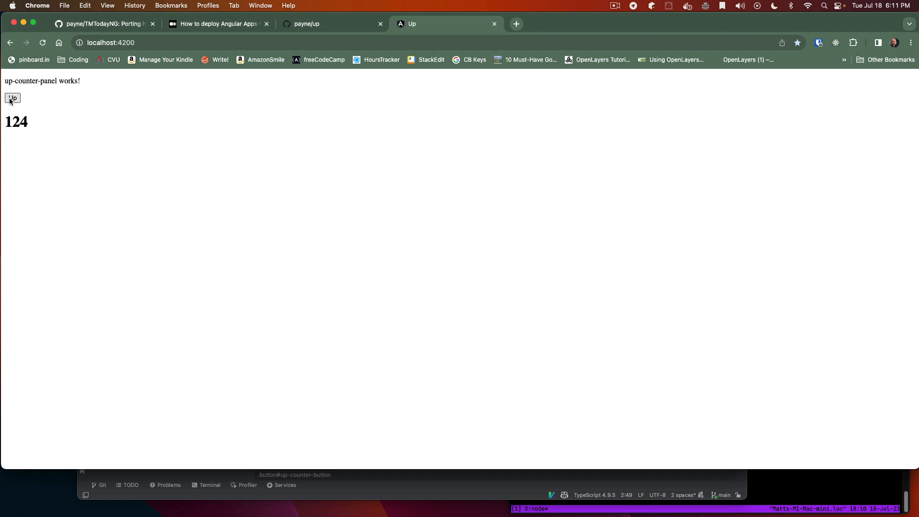
left_click(306, 23)
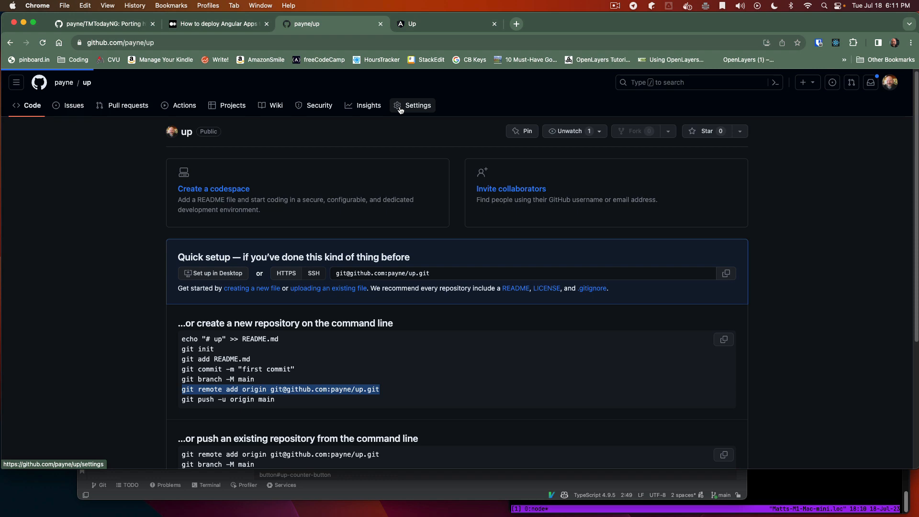
Step: Open the repository's Settings > Pages and visit the published payne.github.io/up site
left_click(418, 105)
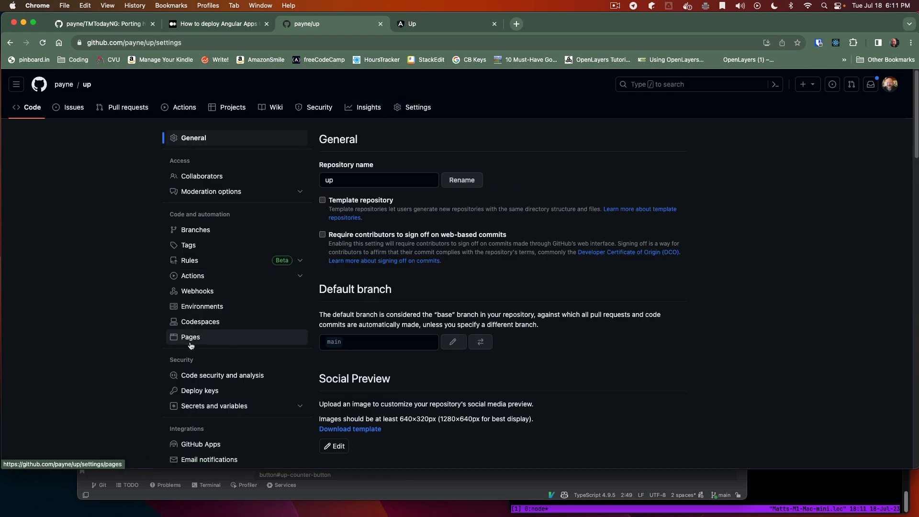
left_click(191, 337)
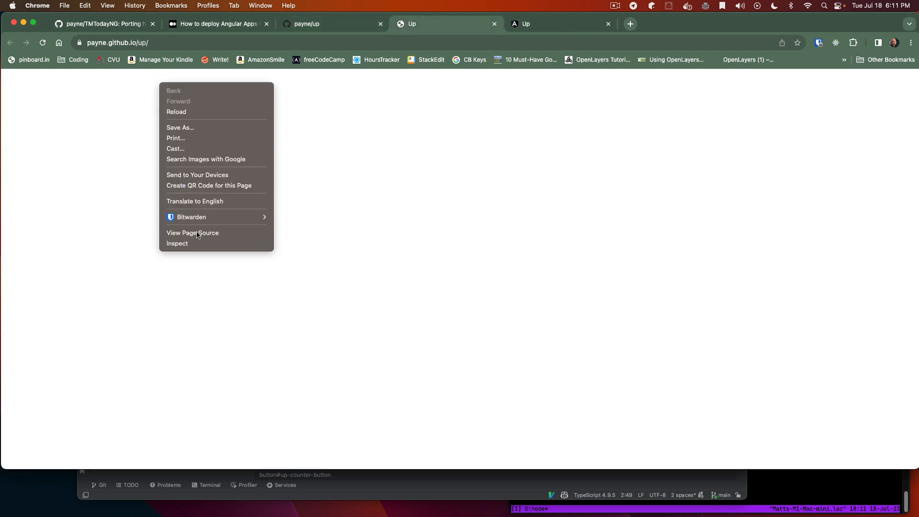
left_click(176, 243)
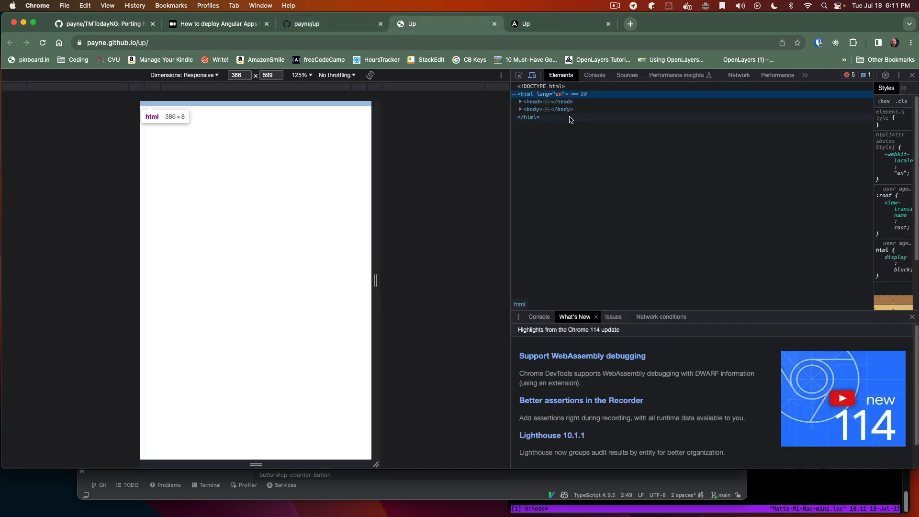
Step: Inspect the site's Console, Sources and Network after a reload, then view TMTodayNG's deploy notes
left_click(593, 75)
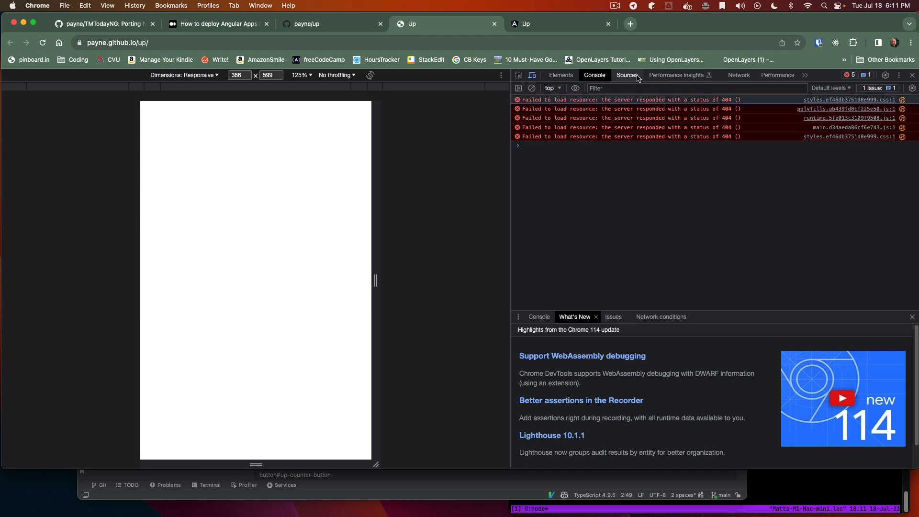
left_click(626, 75)
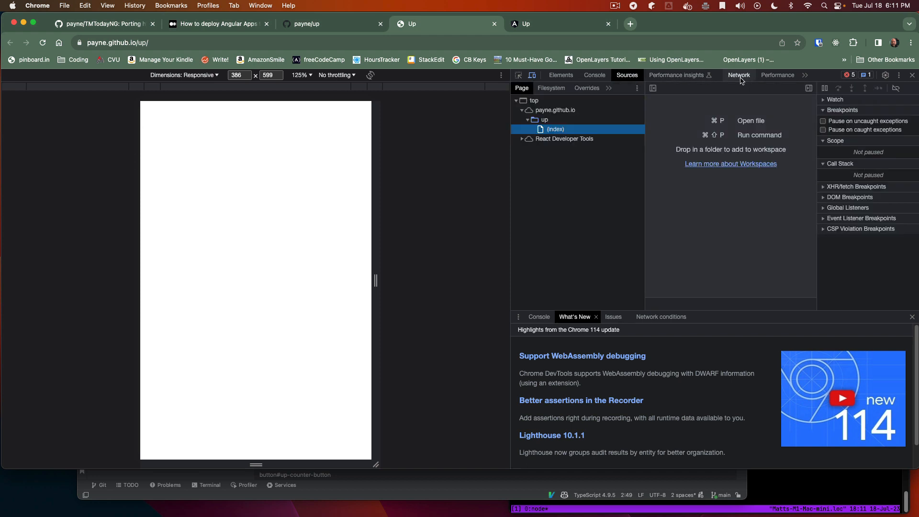
left_click(738, 75)
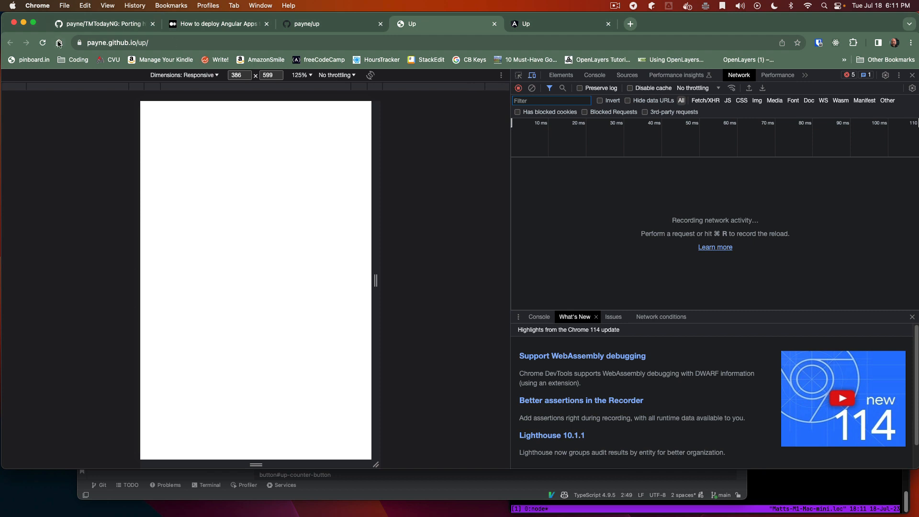
left_click(42, 43)
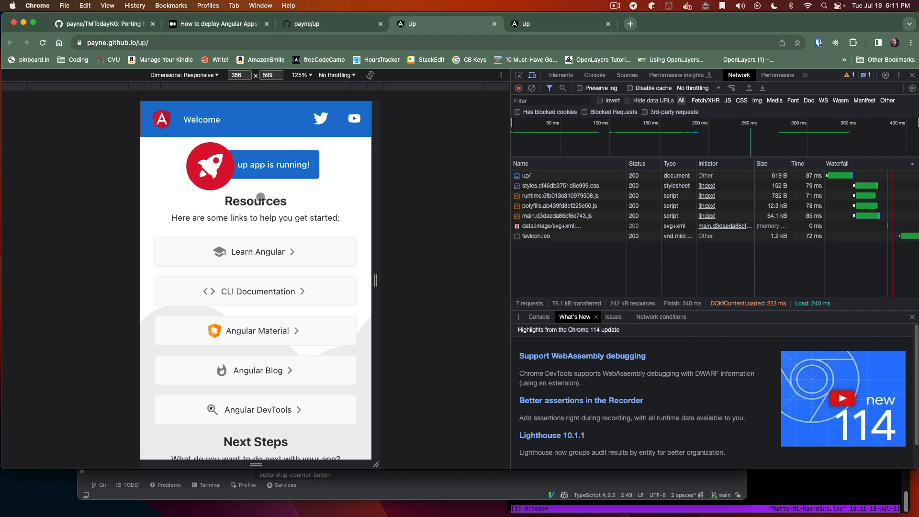
mouse_move(229, 90)
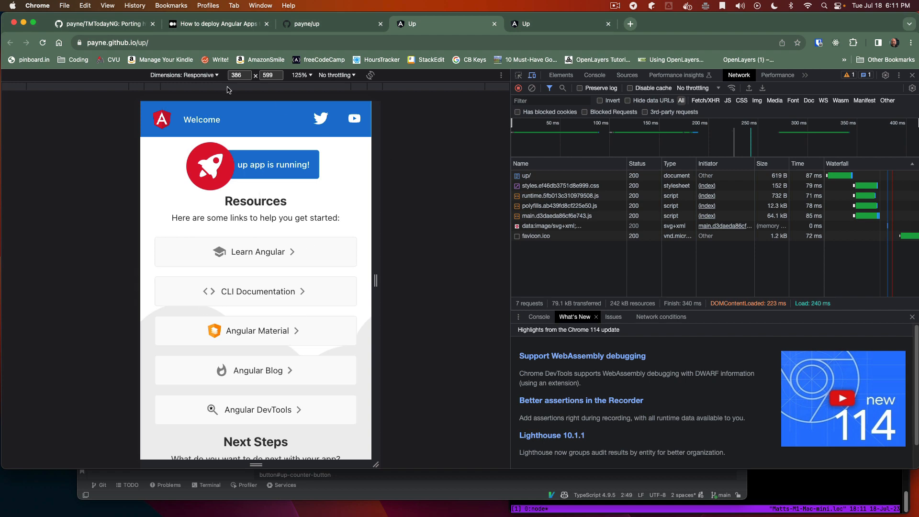
left_click(104, 24)
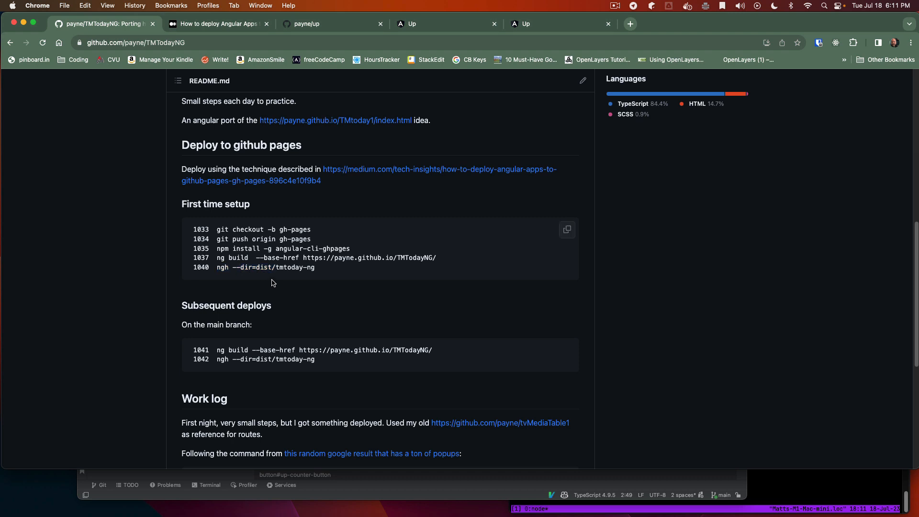
left_click_drag(191, 229, 315, 267)
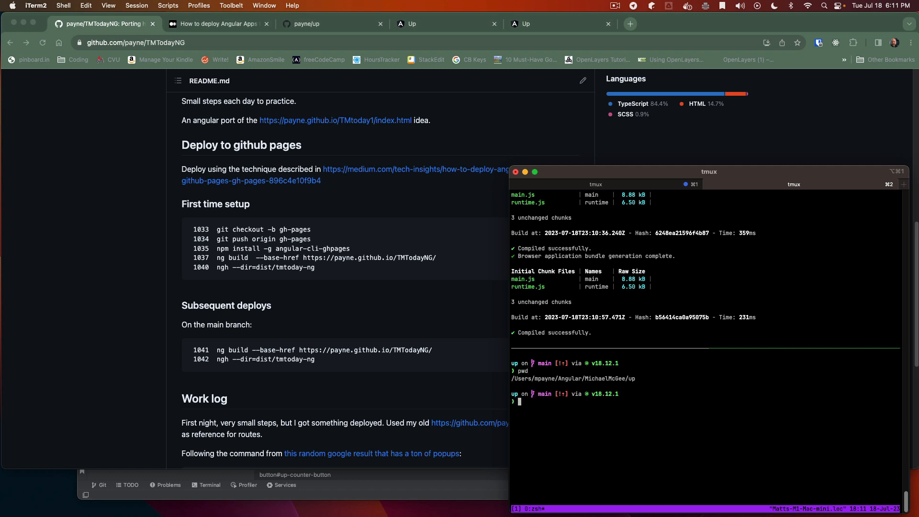
type("ng")
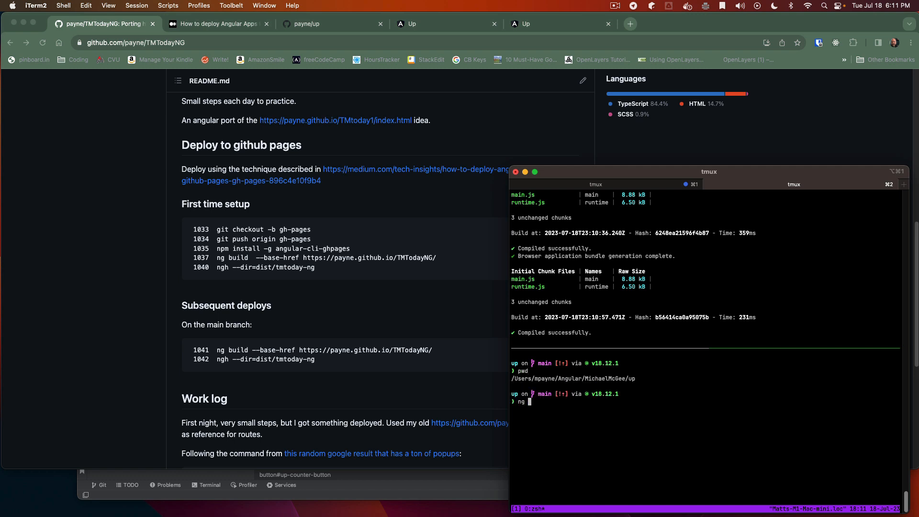
type("build --base-hre")
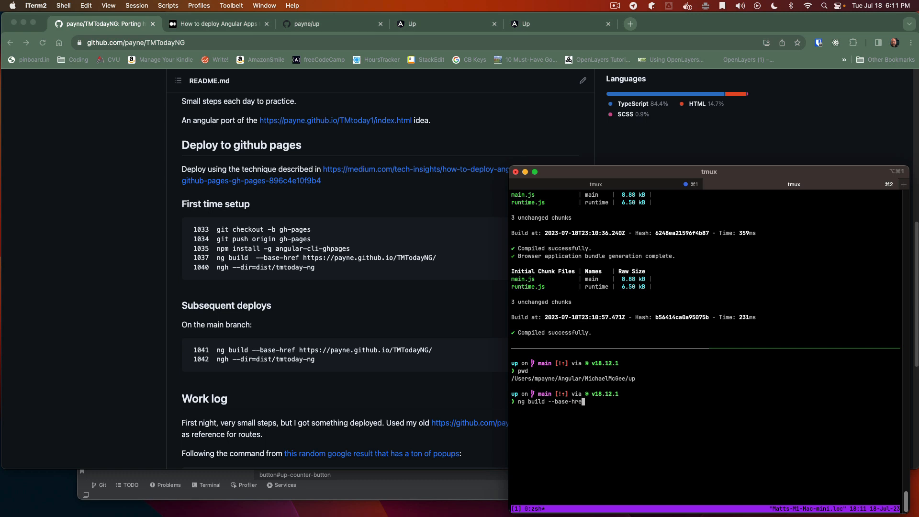
type("=")
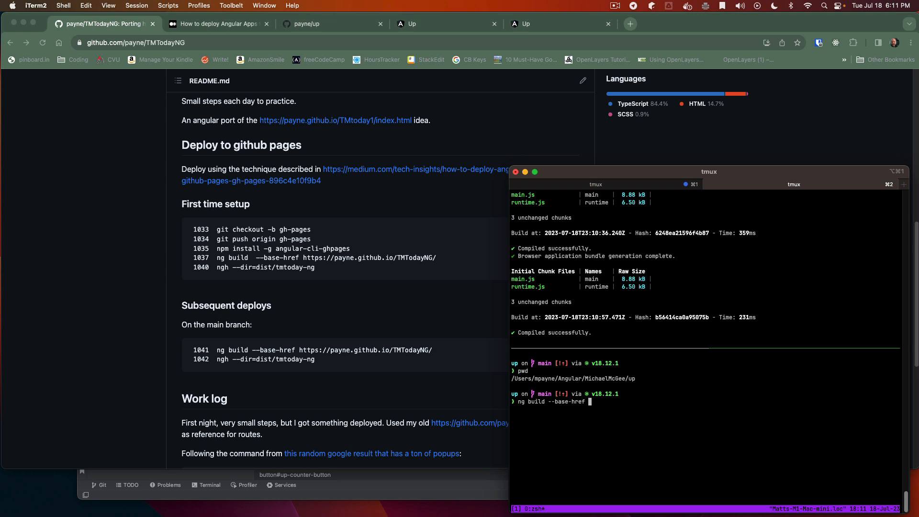
type("h")
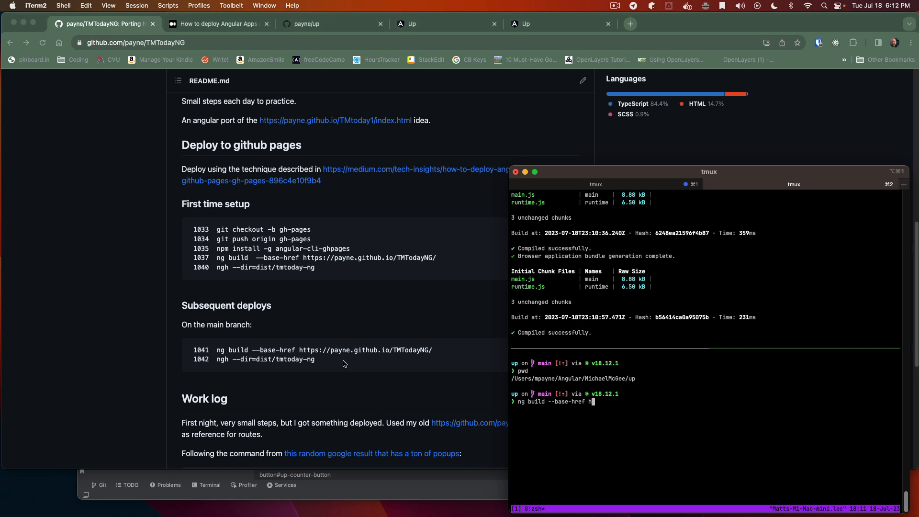
double_click(327, 350)
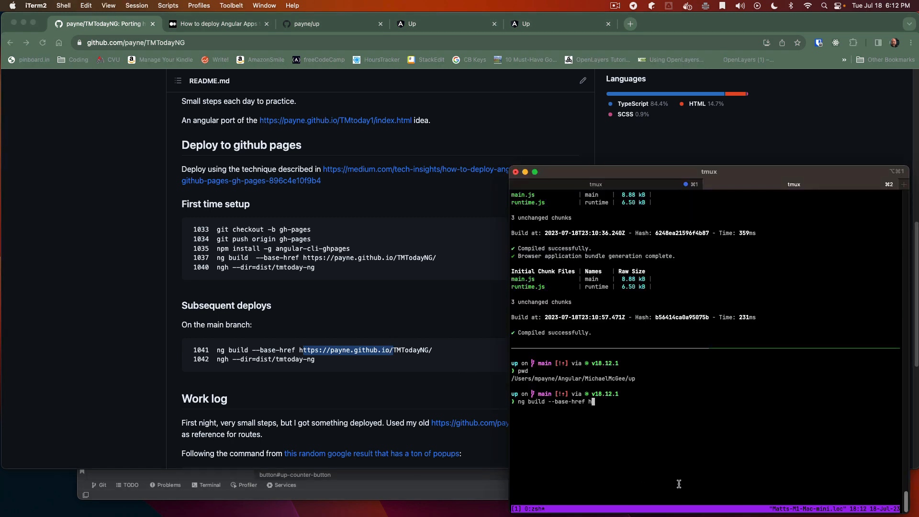
type("ttps://payne.github.io/up")
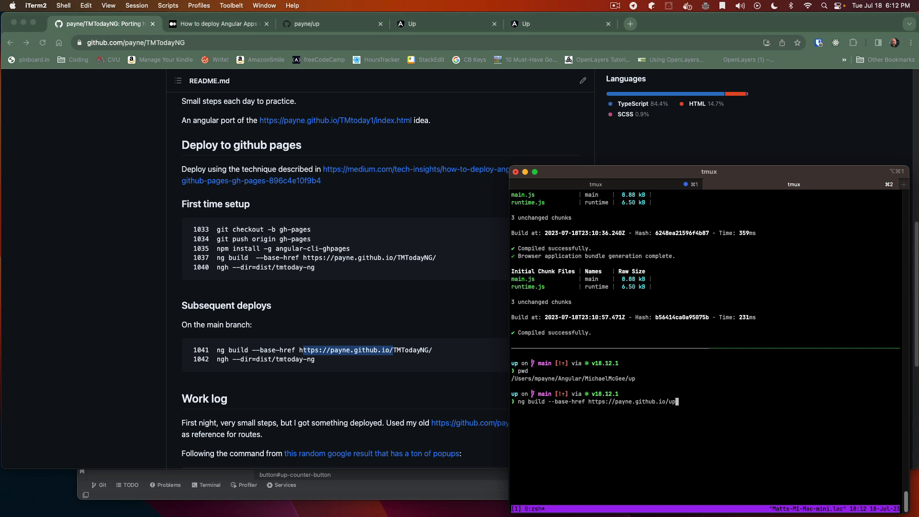
type("/")
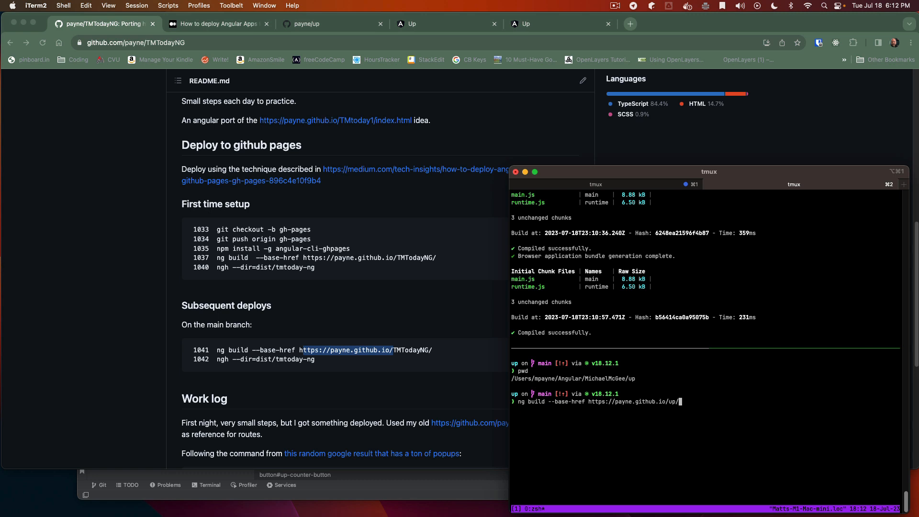
key("enter")
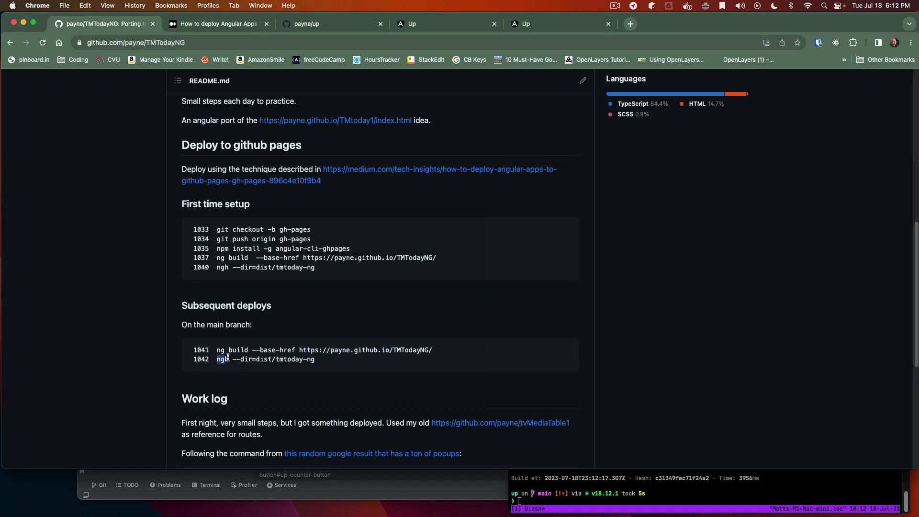
left_click_drag(216, 359, 276, 358)
type("ngh --dir=dist/up")
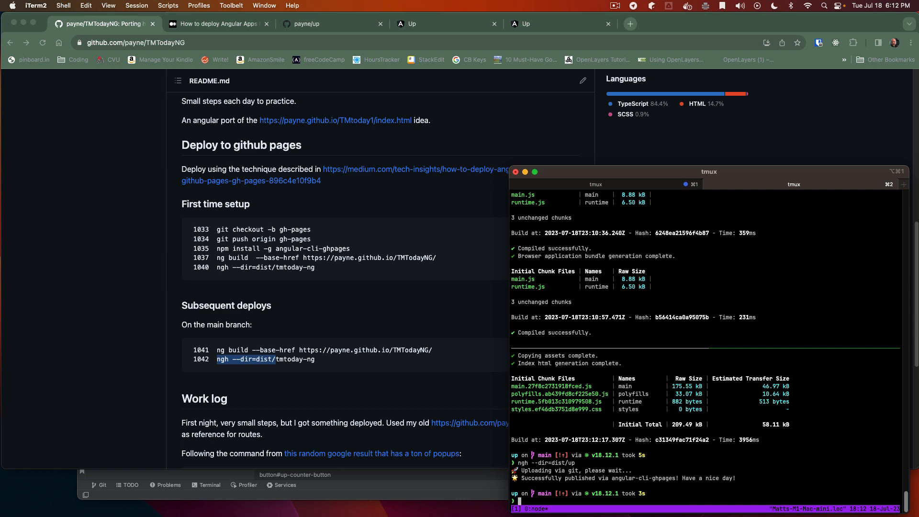
type("echo $?")
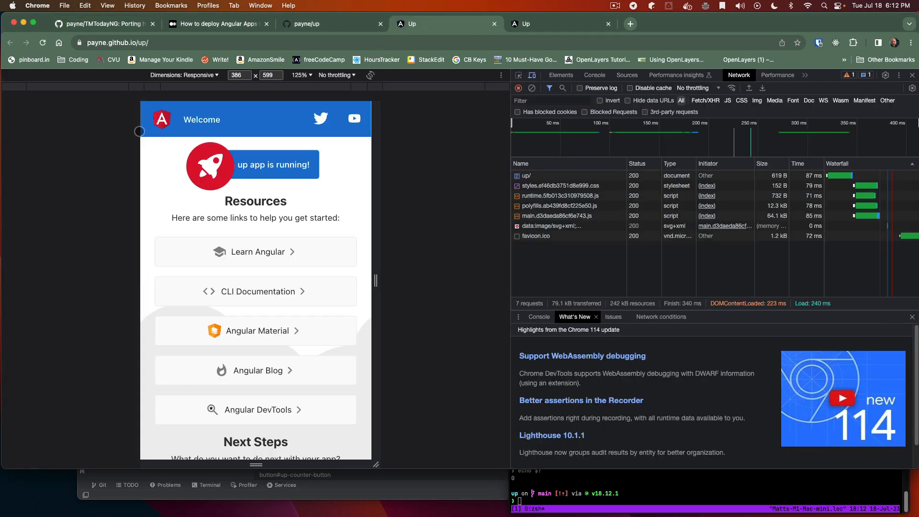
Step: Reload payne.github.io/up, which still shows the default Angular page, and raise the local counter
left_click(42, 43)
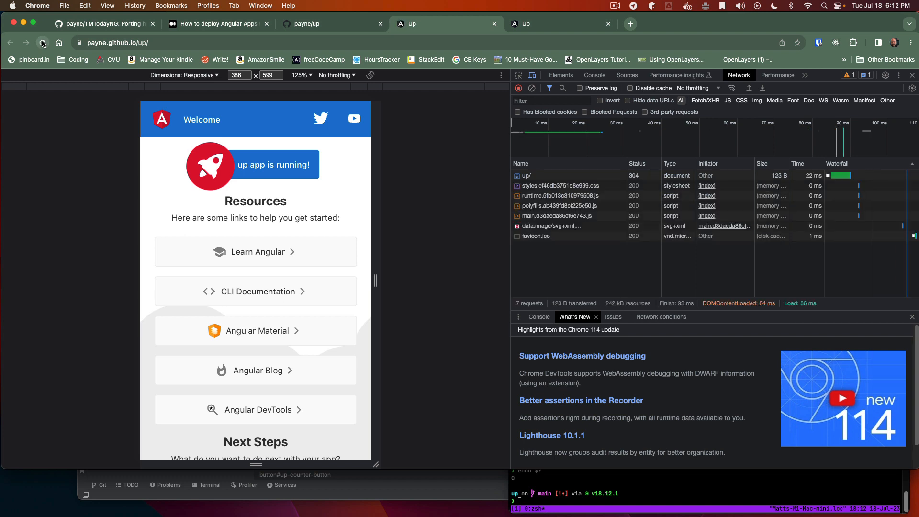
left_click(42, 42)
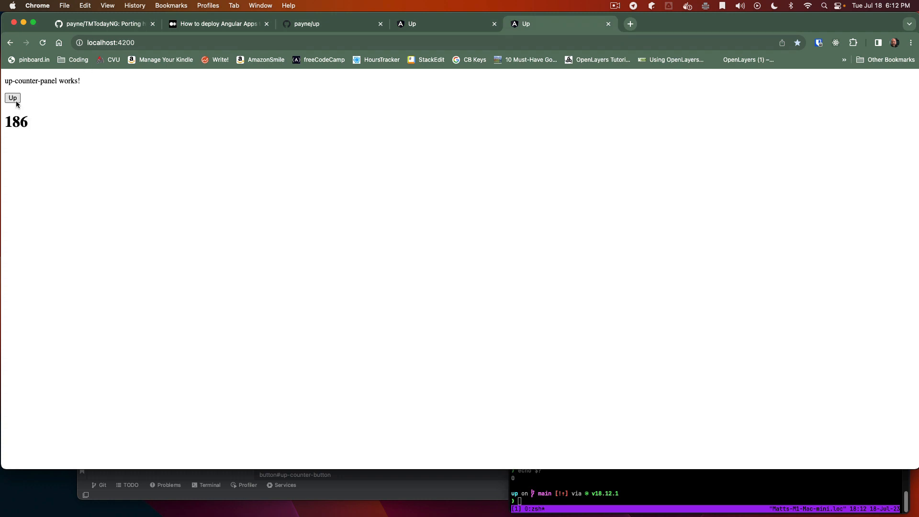
left_click(12, 98)
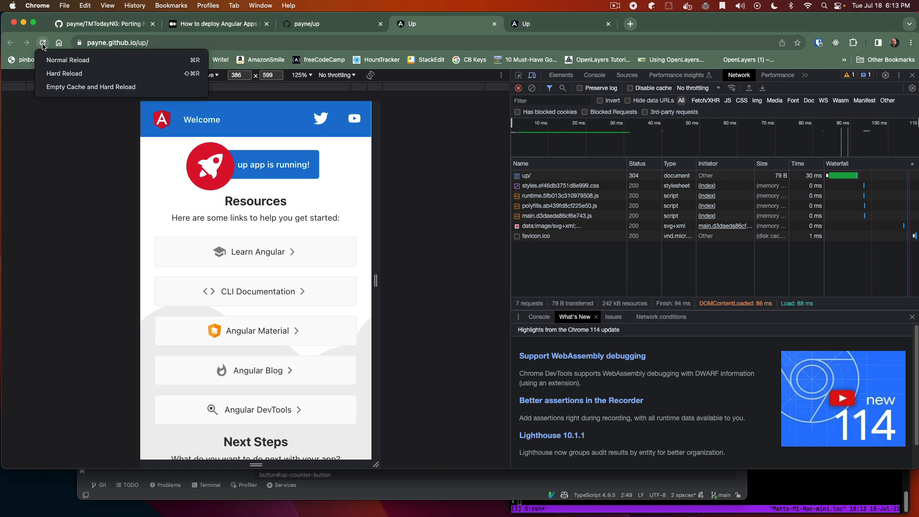
mouse_move(91, 86)
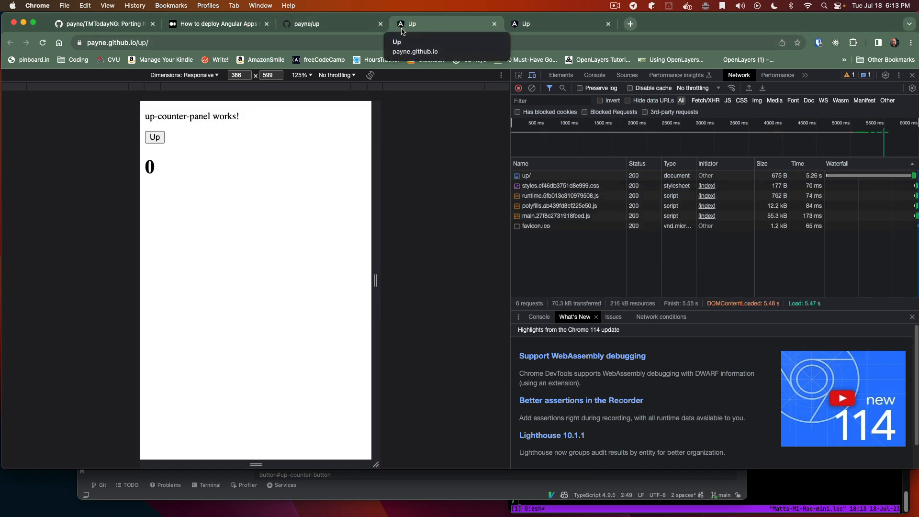
Step: Click Up repeatedly on the hard-reloaded payne.github.io/up site, raising the counter to 155
left_click(154, 138)
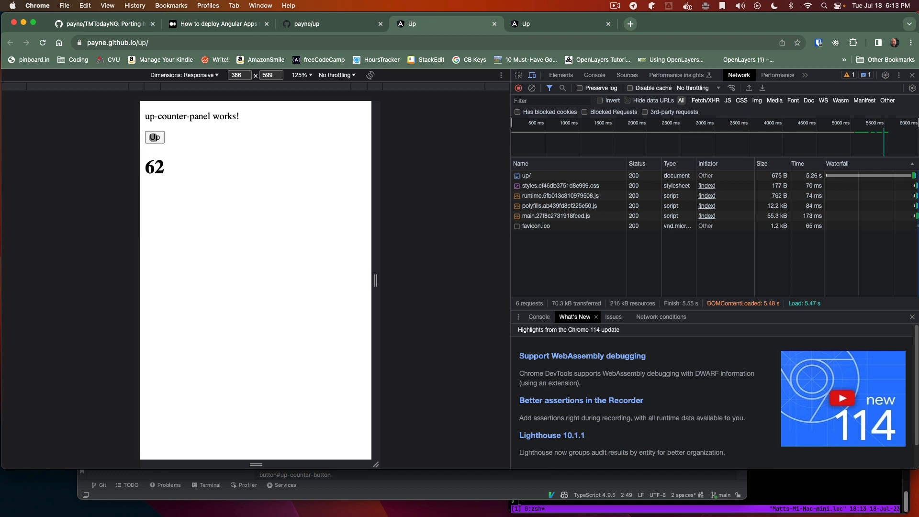
left_click(155, 137)
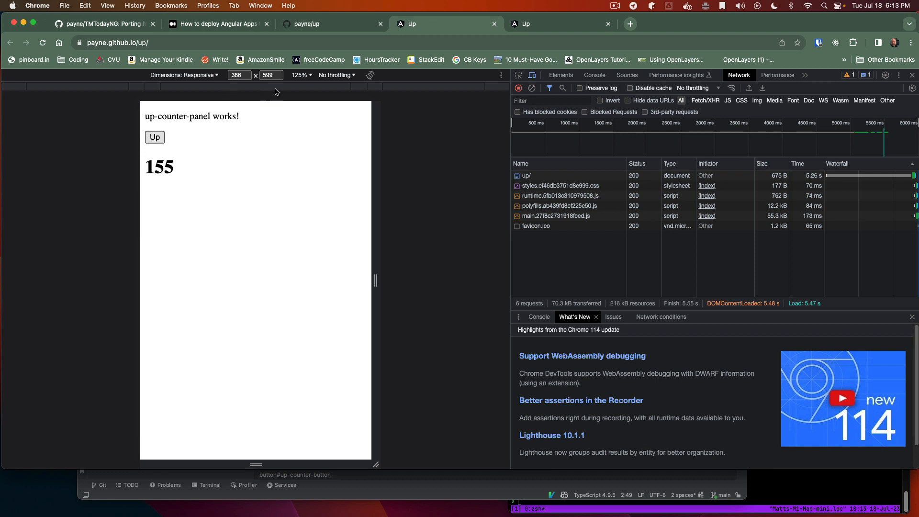